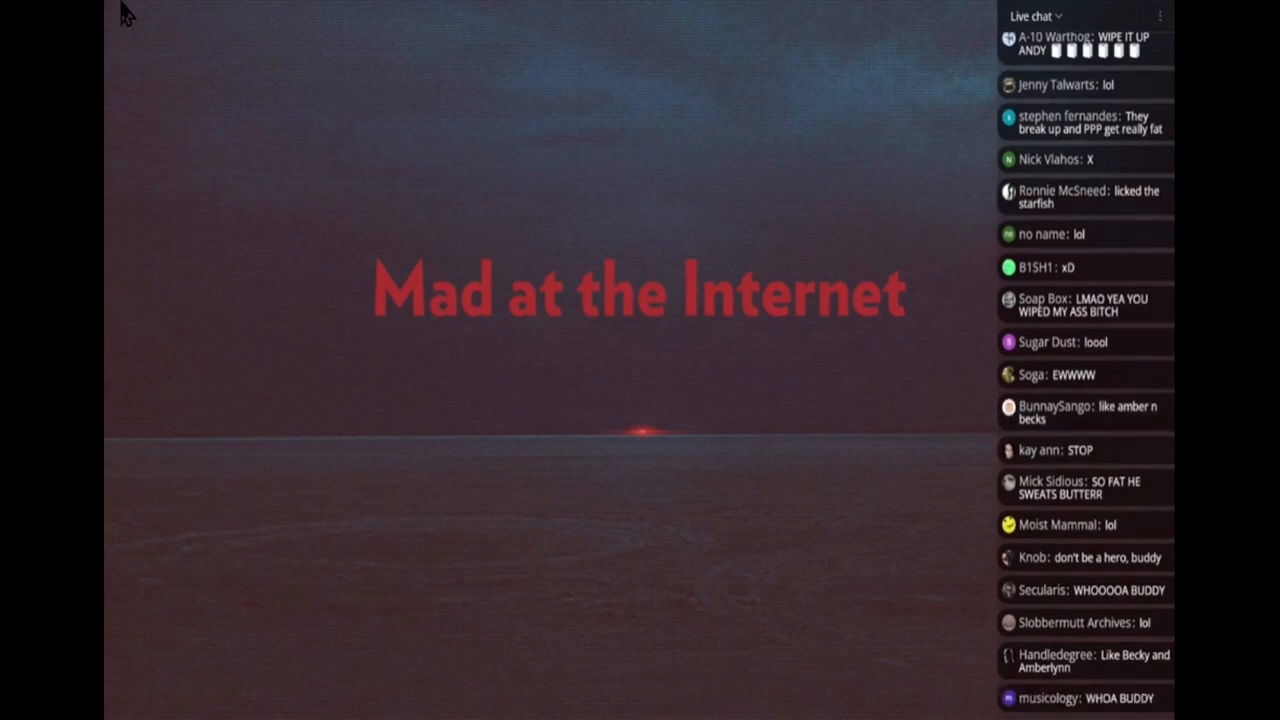
pyautogui.scroll(-3)
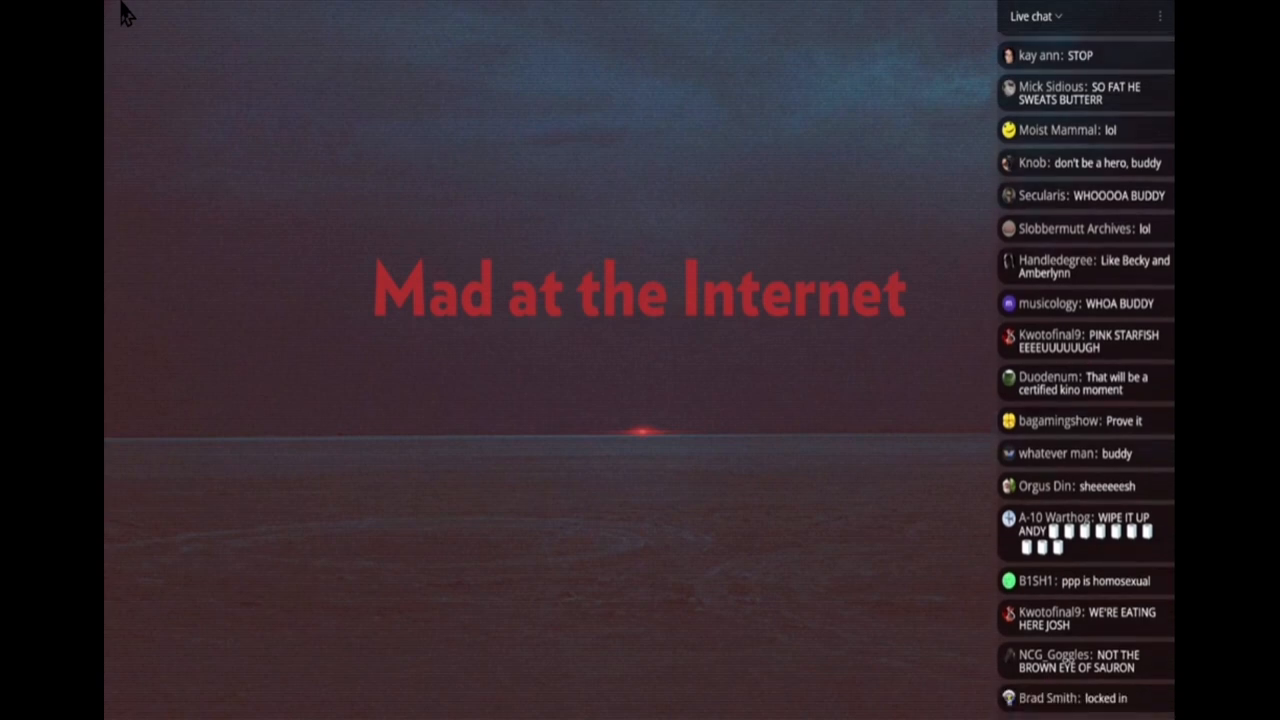
pyautogui.scroll(-3)
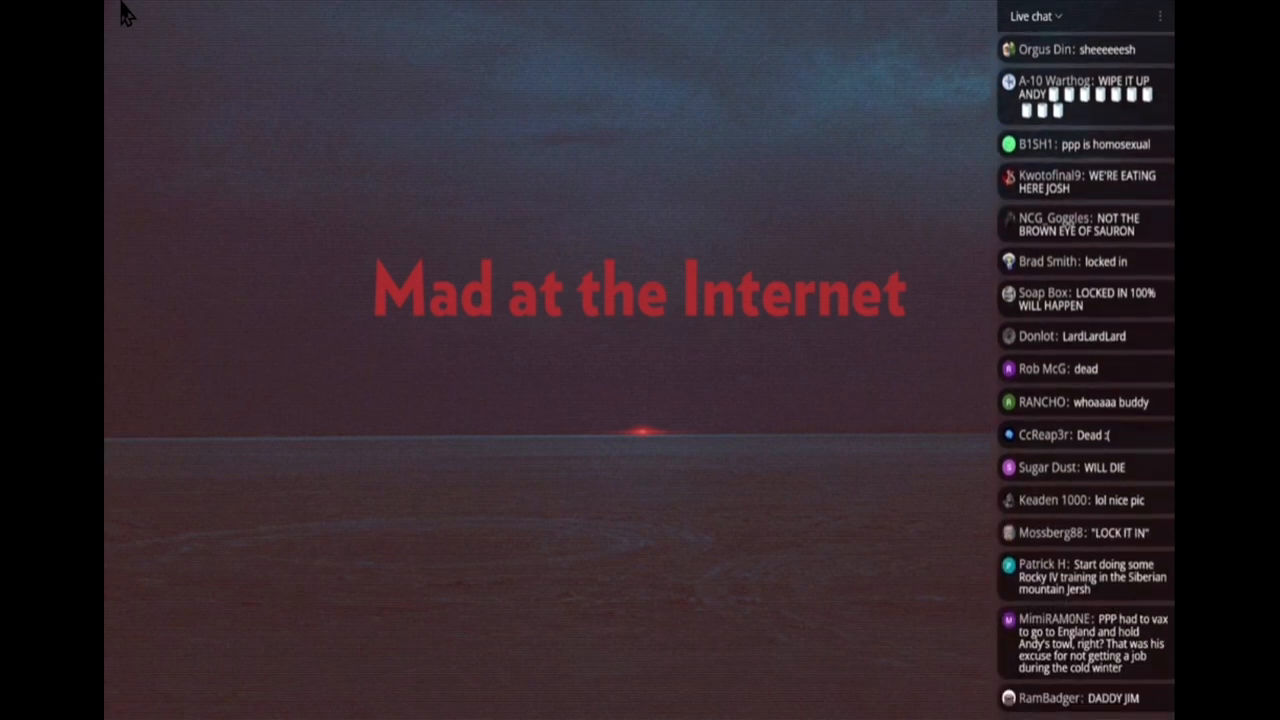
pyautogui.scroll(-3)
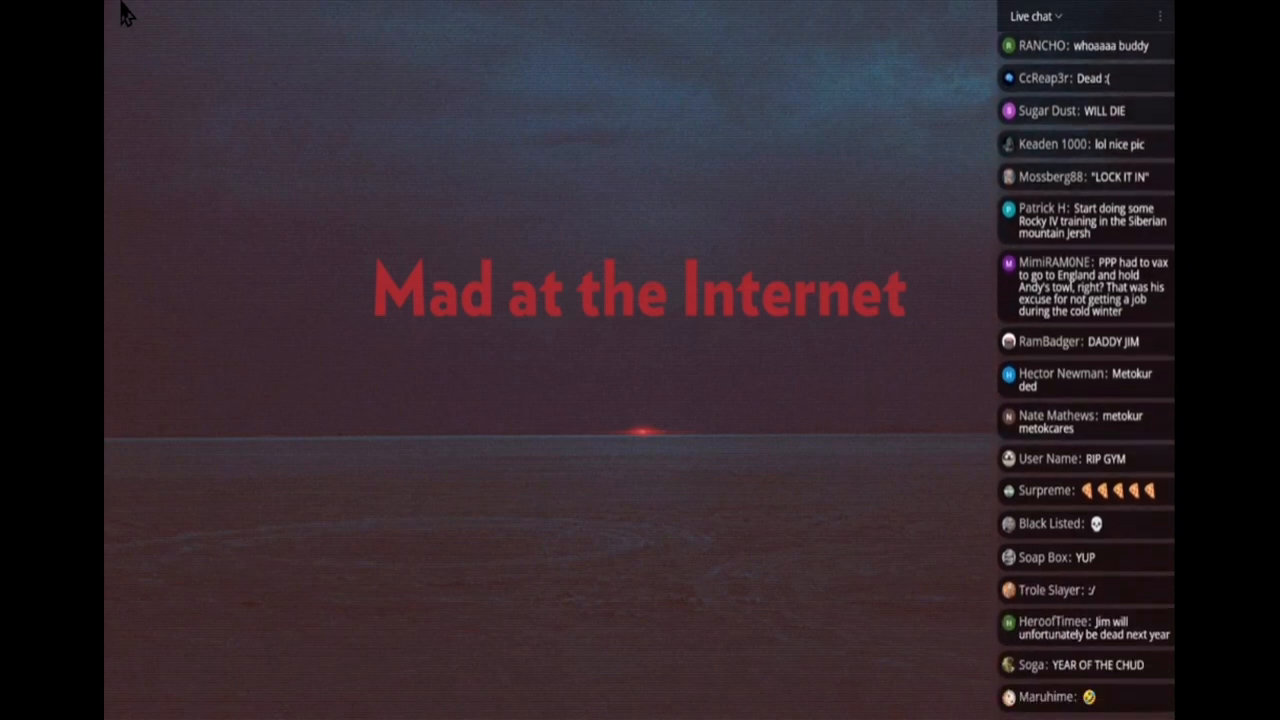
pyautogui.scroll(-3)
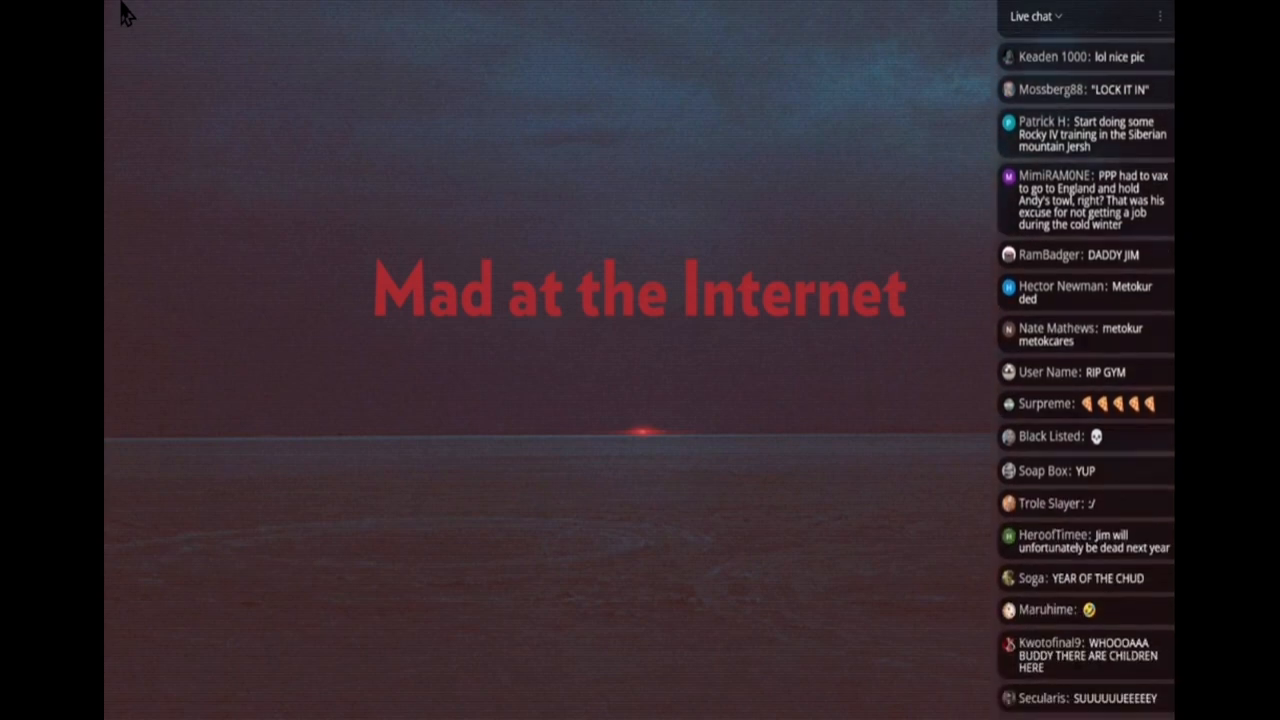
pyautogui.scroll(-3)
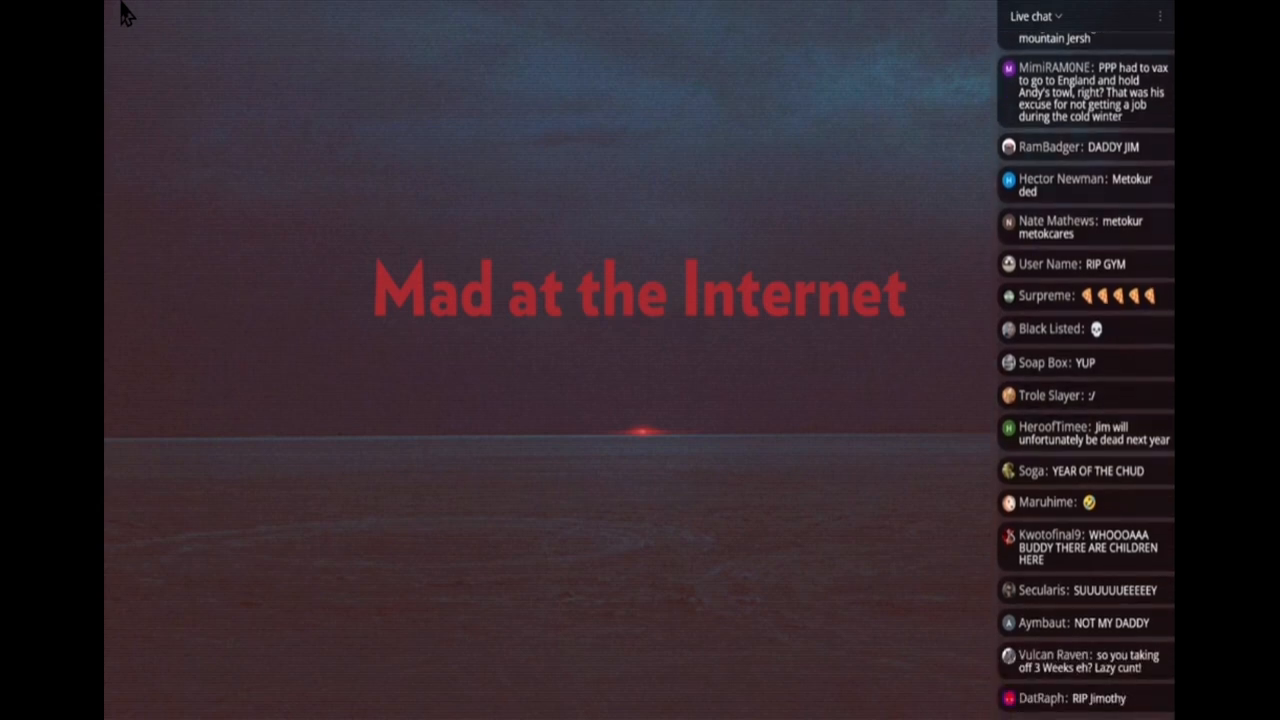
pyautogui.scroll(-3)
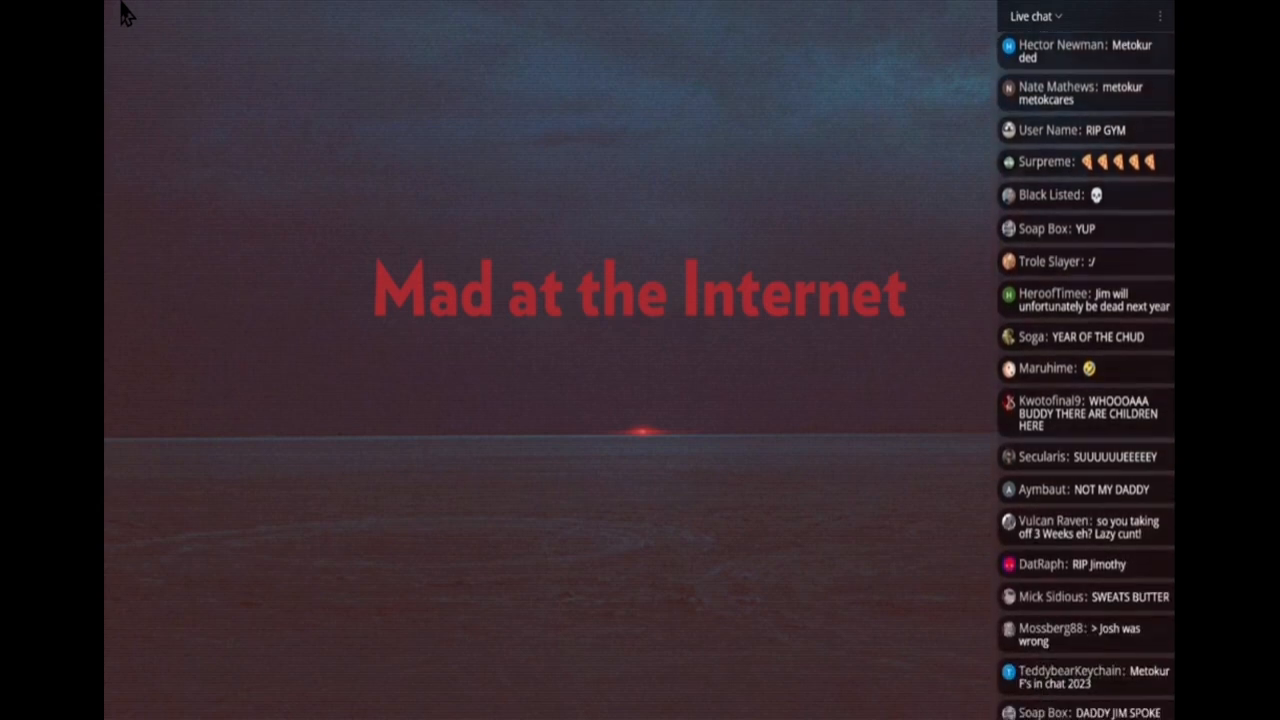
pyautogui.scroll(-3)
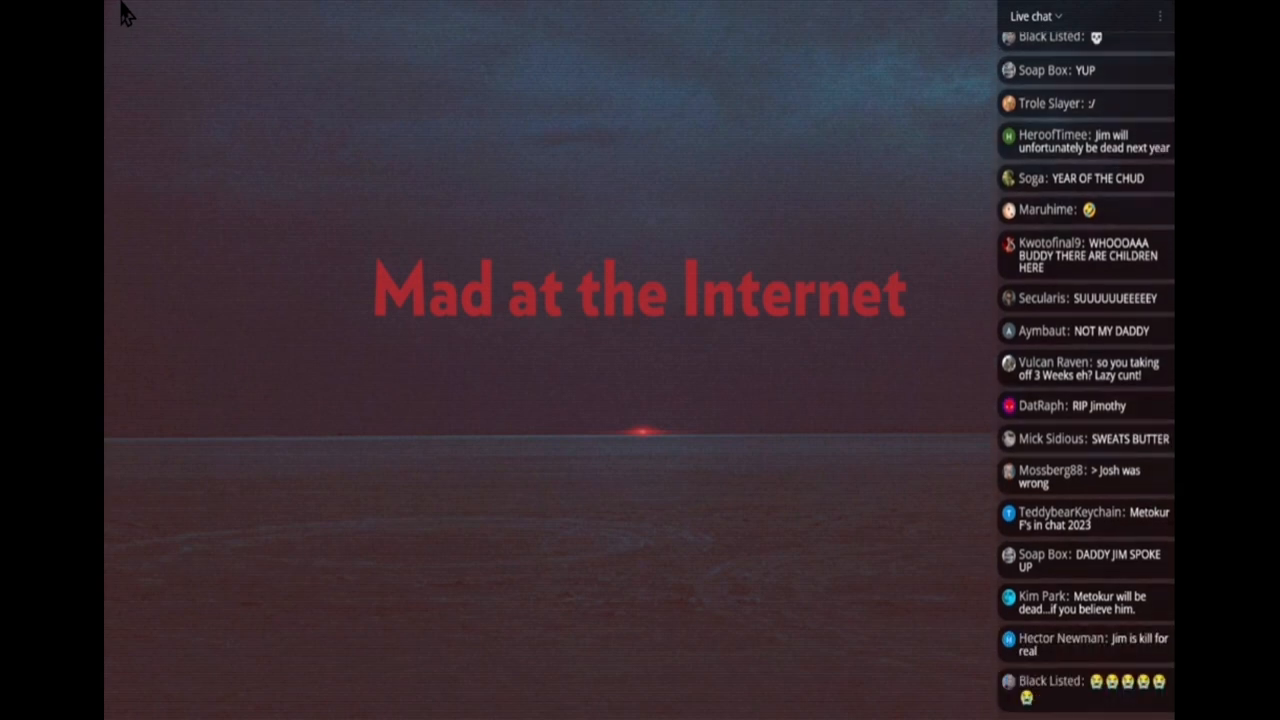
pyautogui.scroll(-3)
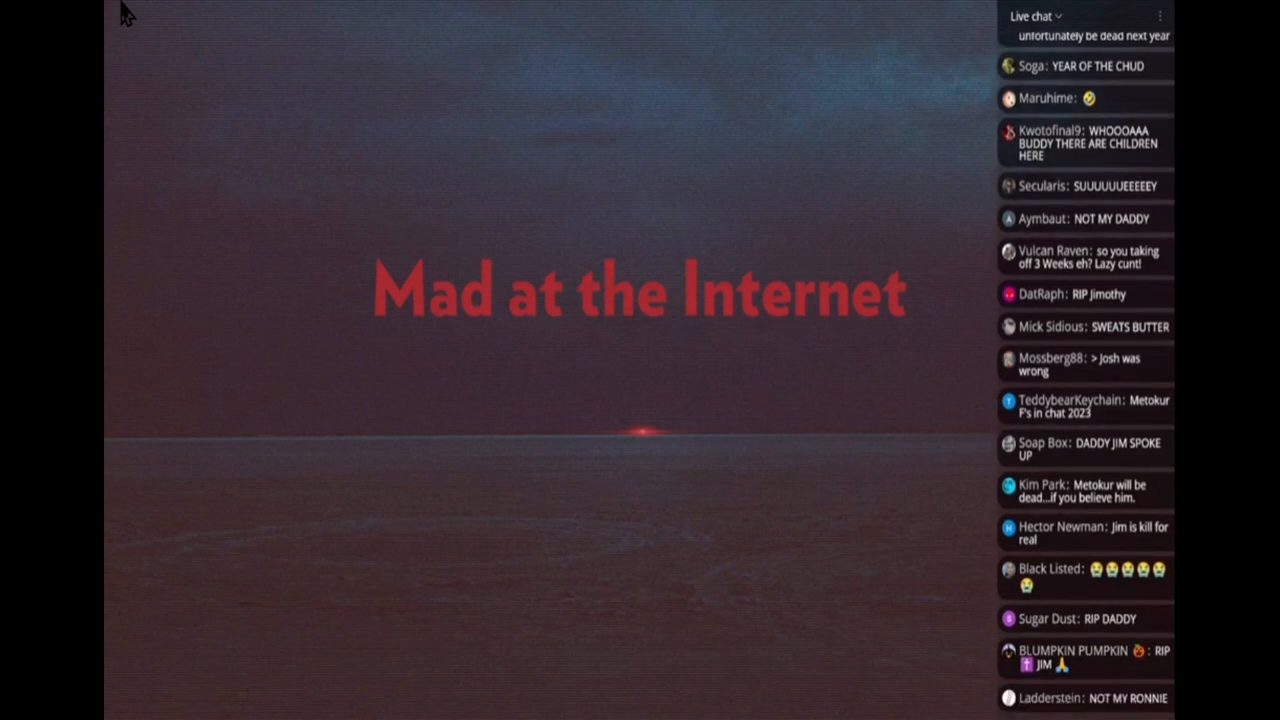
pyautogui.scroll(-3)
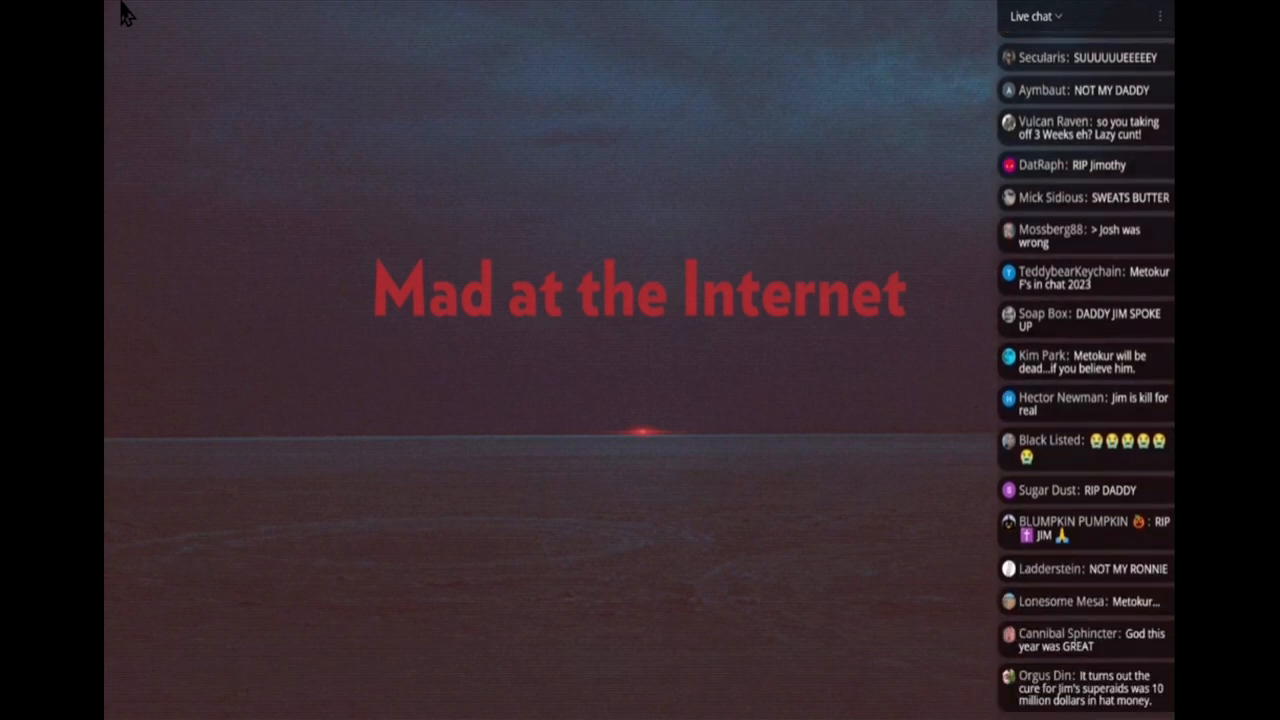
pyautogui.scroll(-3)
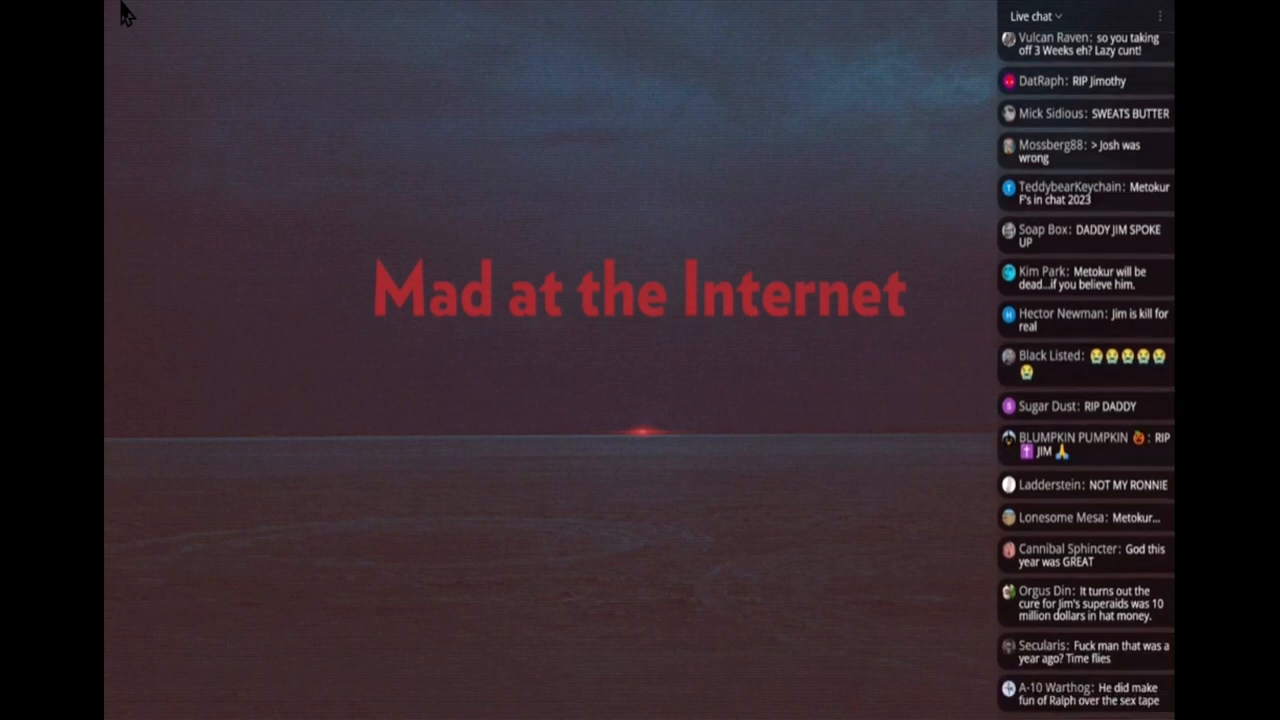
pyautogui.scroll(-3)
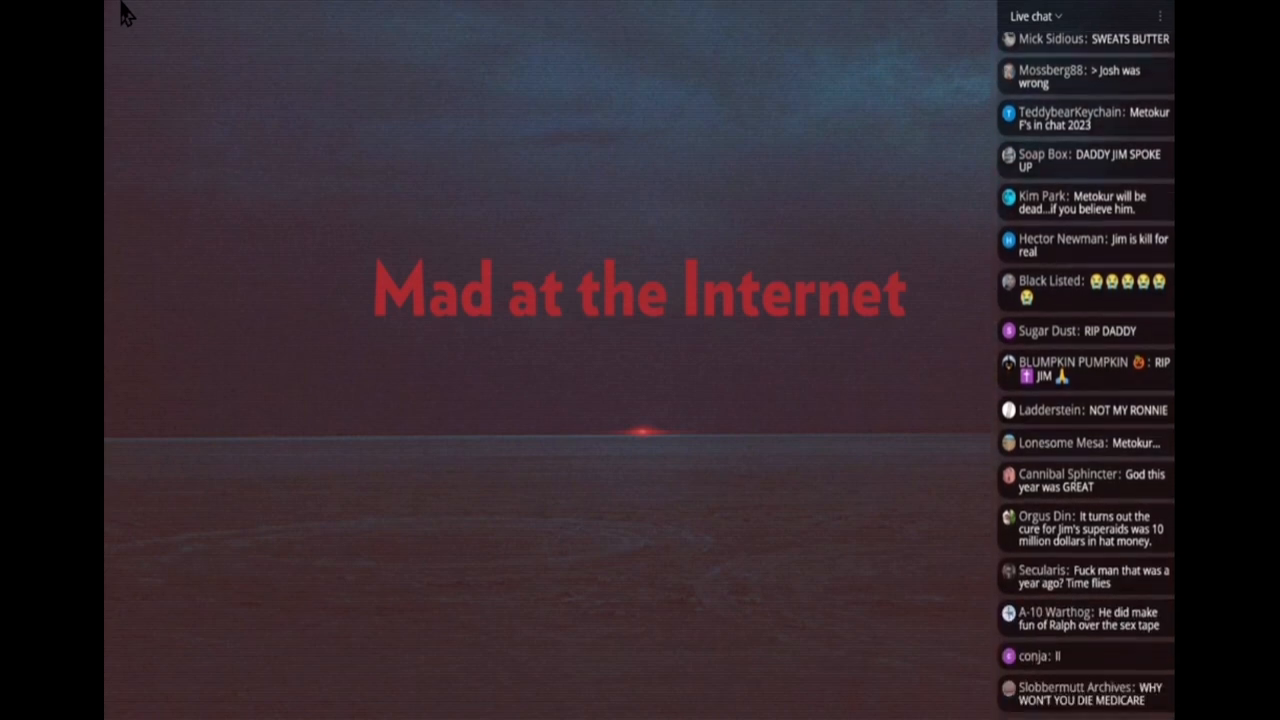
pyautogui.scroll(-3)
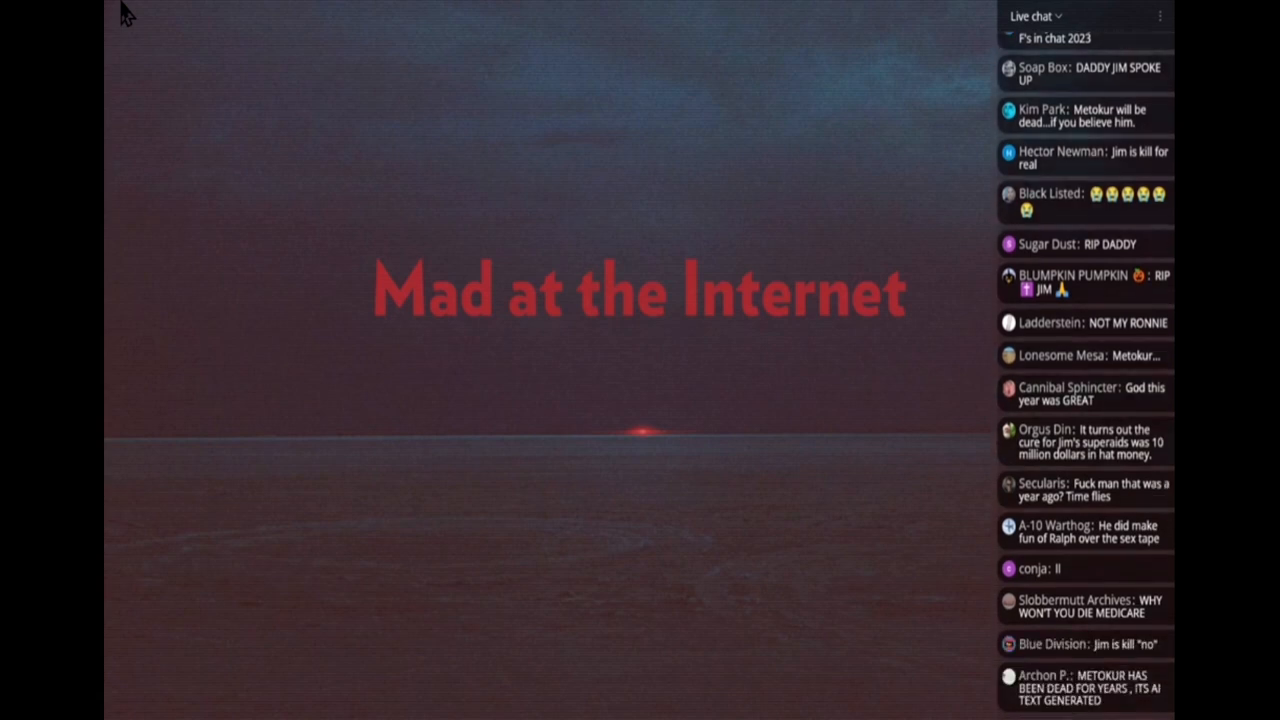
pyautogui.scroll(-3)
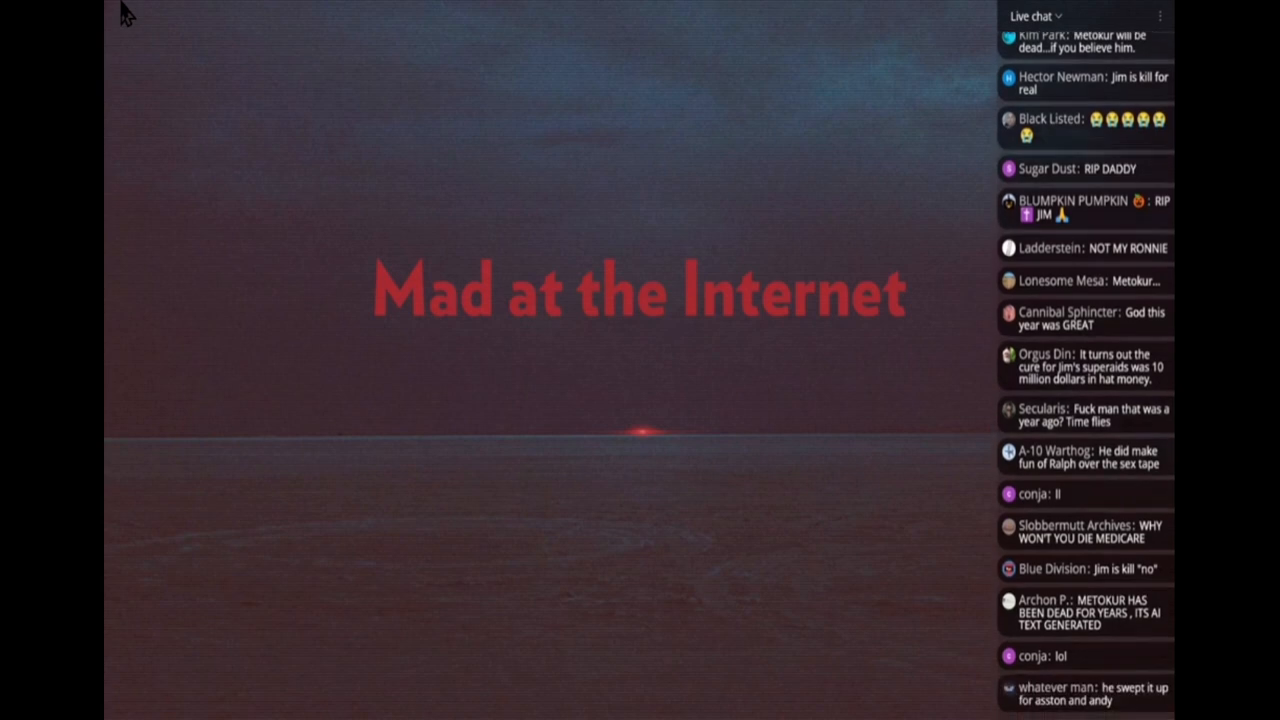
pyautogui.scroll(-3)
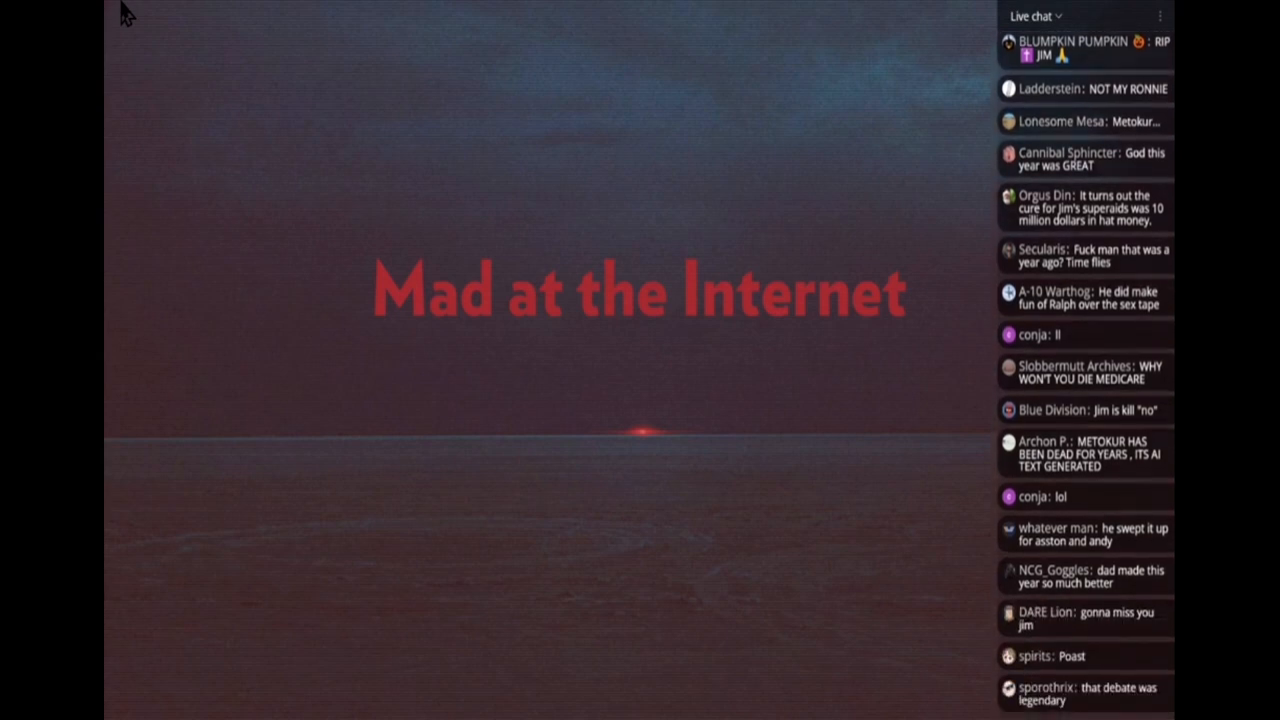
pyautogui.scroll(-3)
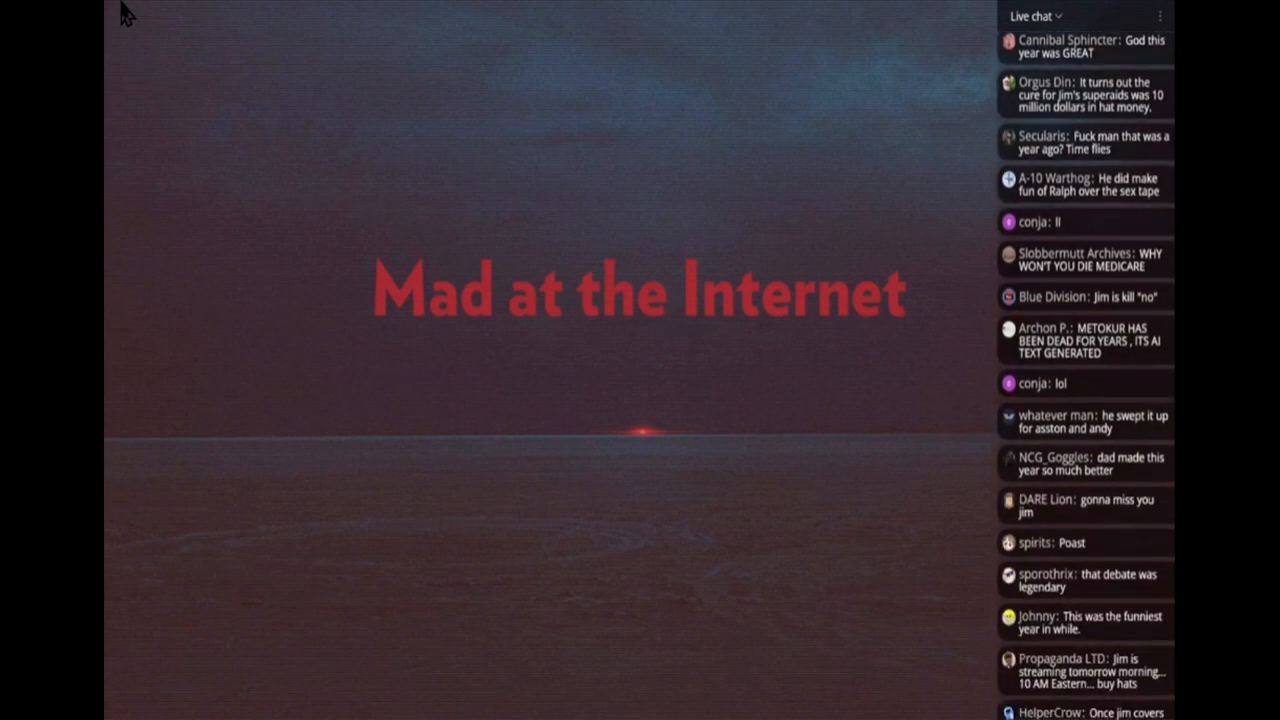
pyautogui.scroll(-3)
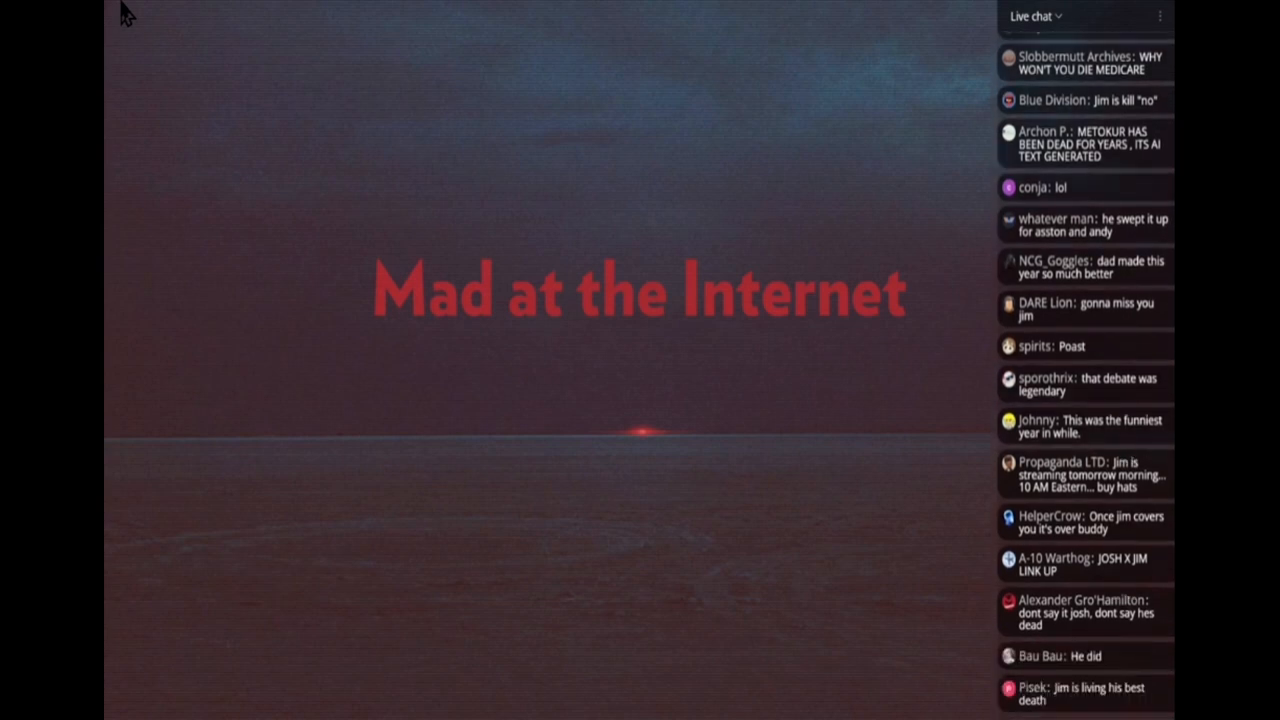
pyautogui.scroll(-3)
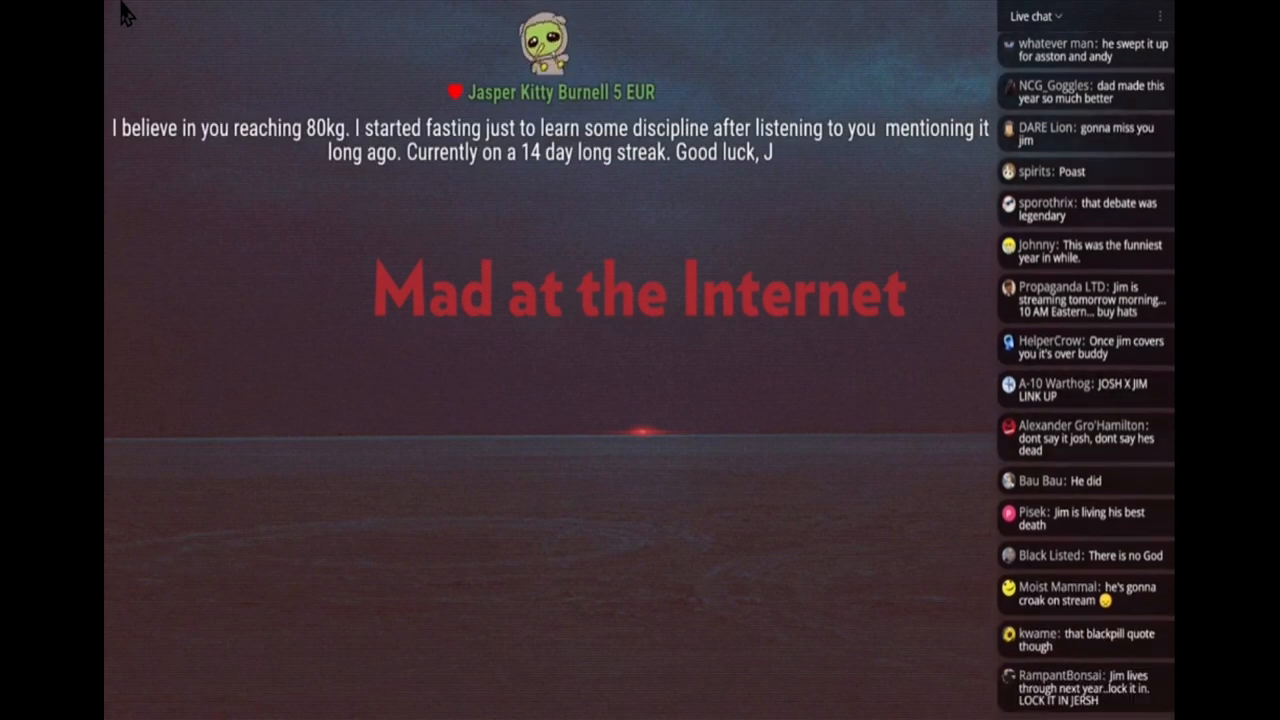
pyautogui.scroll(-3)
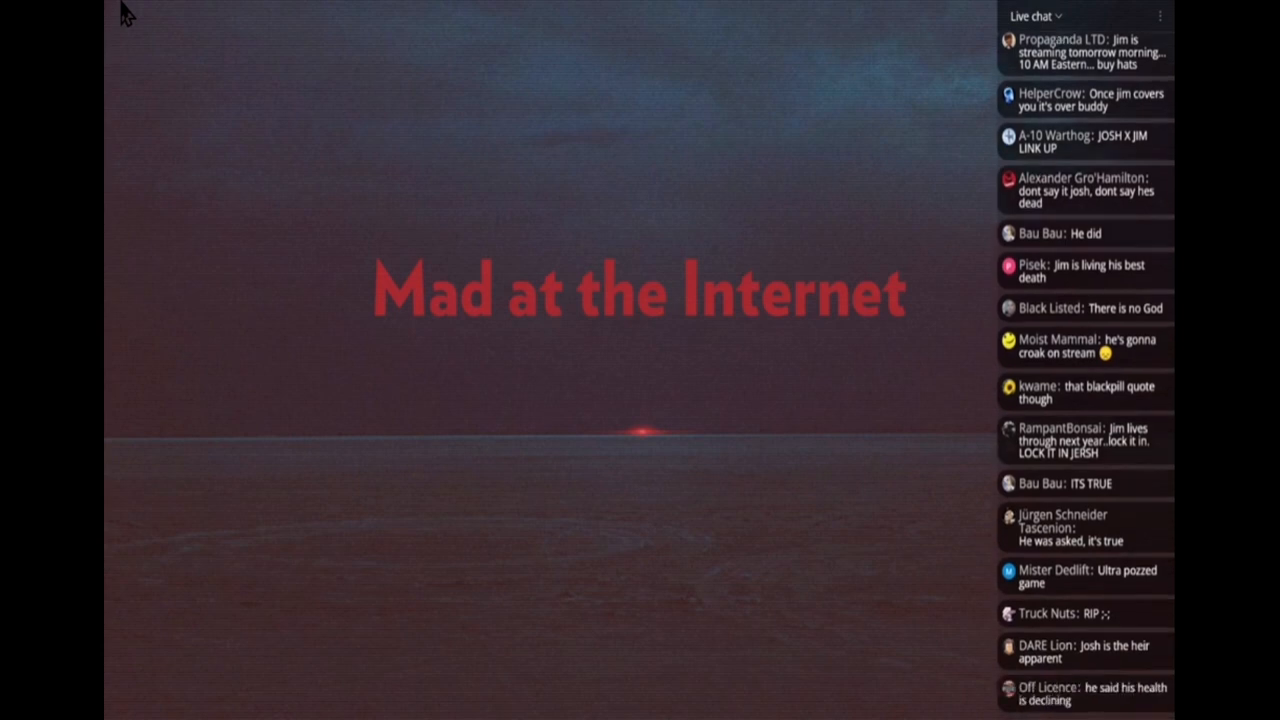
pyautogui.scroll(-3)
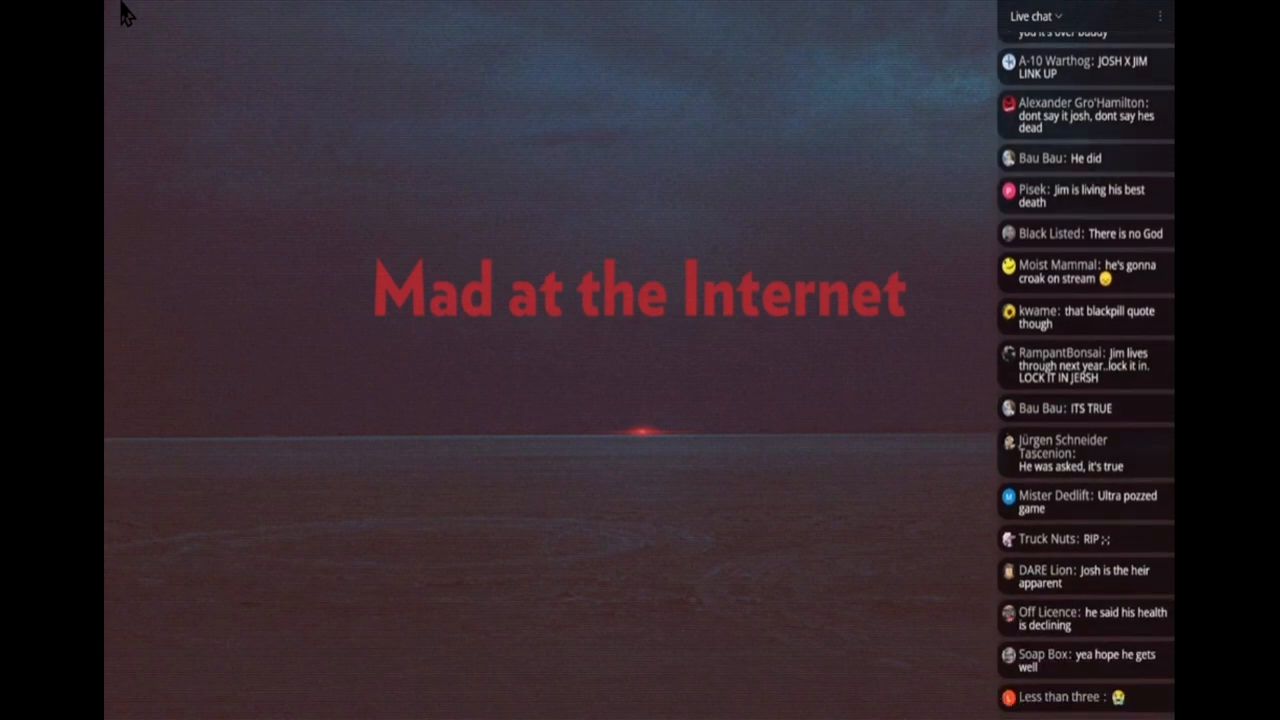
pyautogui.scroll(-3)
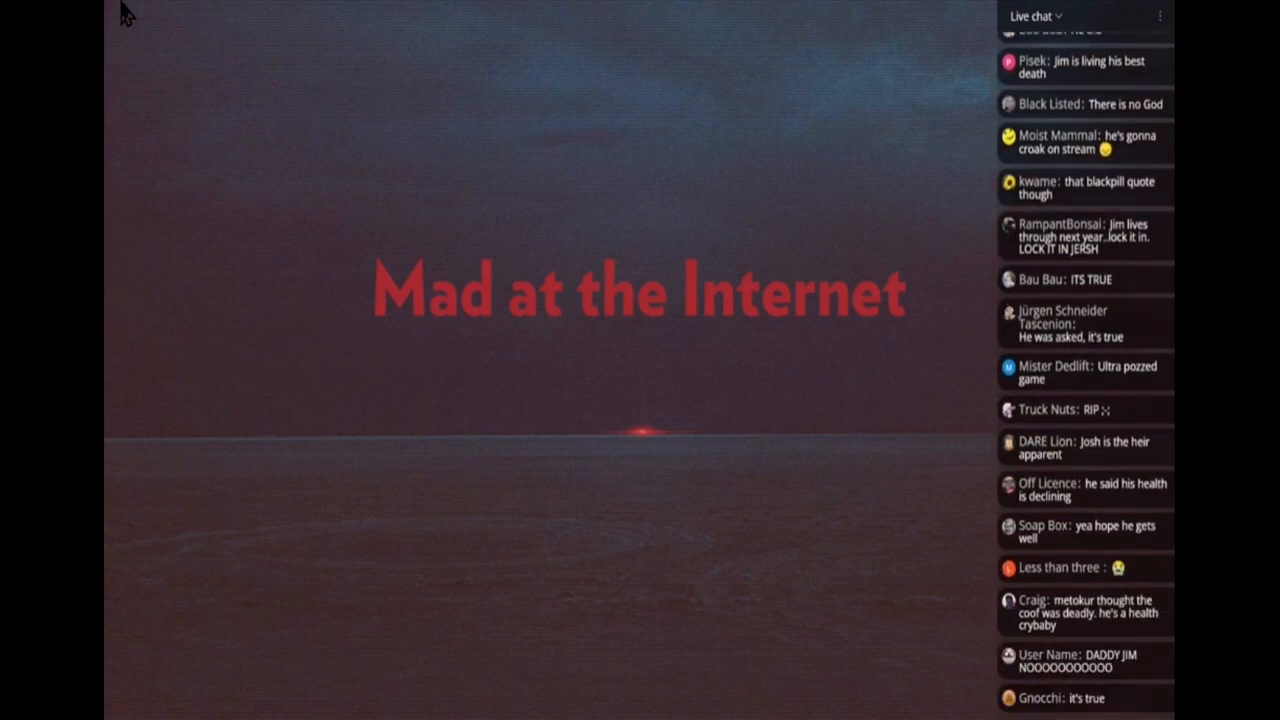
pyautogui.scroll(-3)
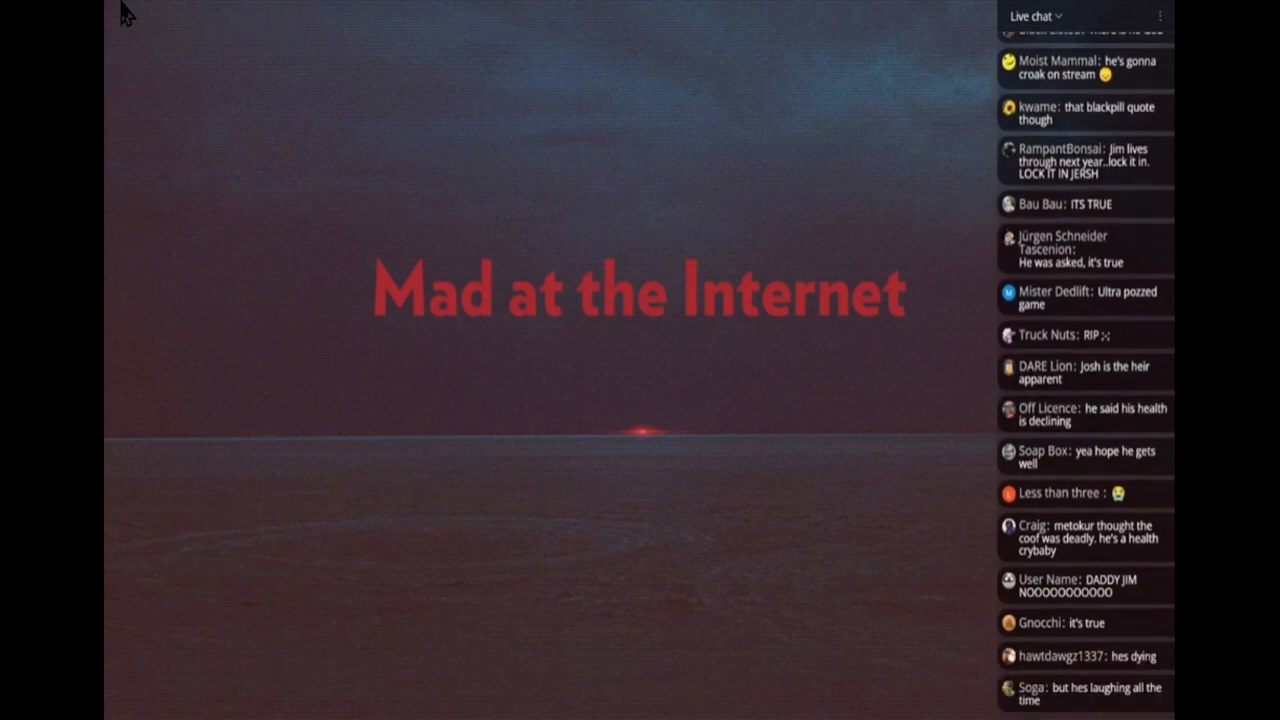
pyautogui.scroll(-3)
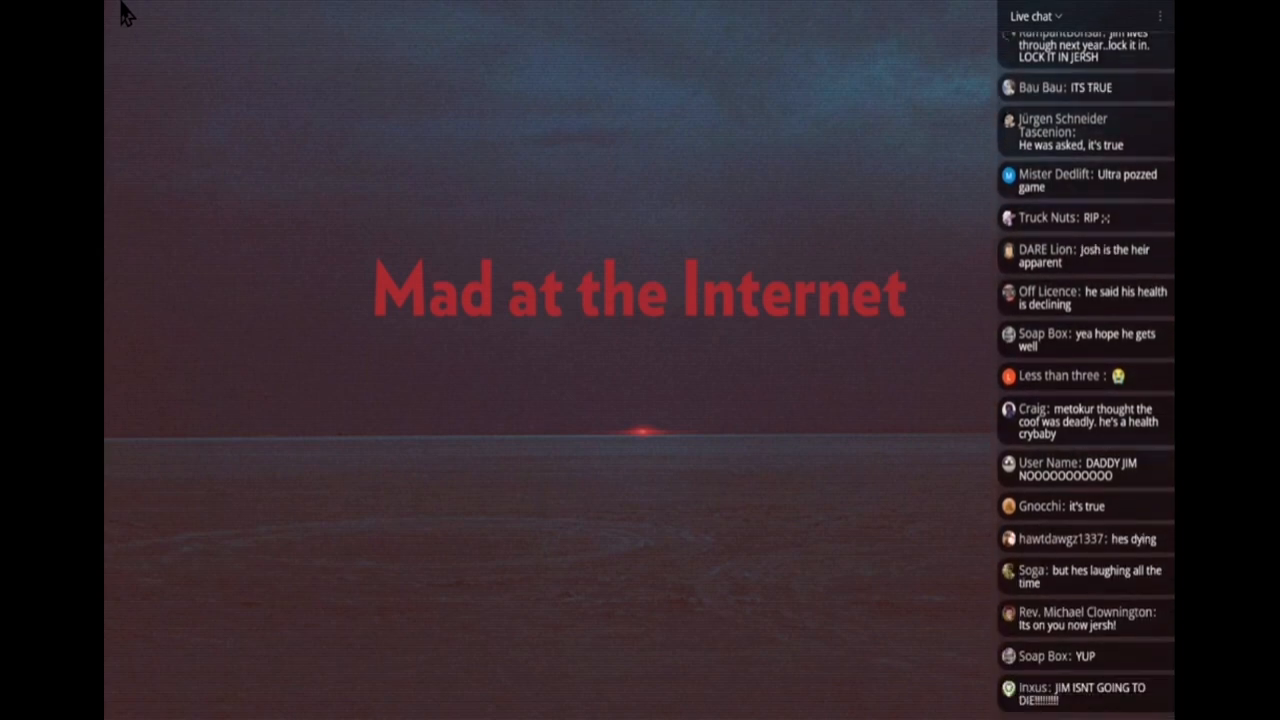
pyautogui.scroll(-3)
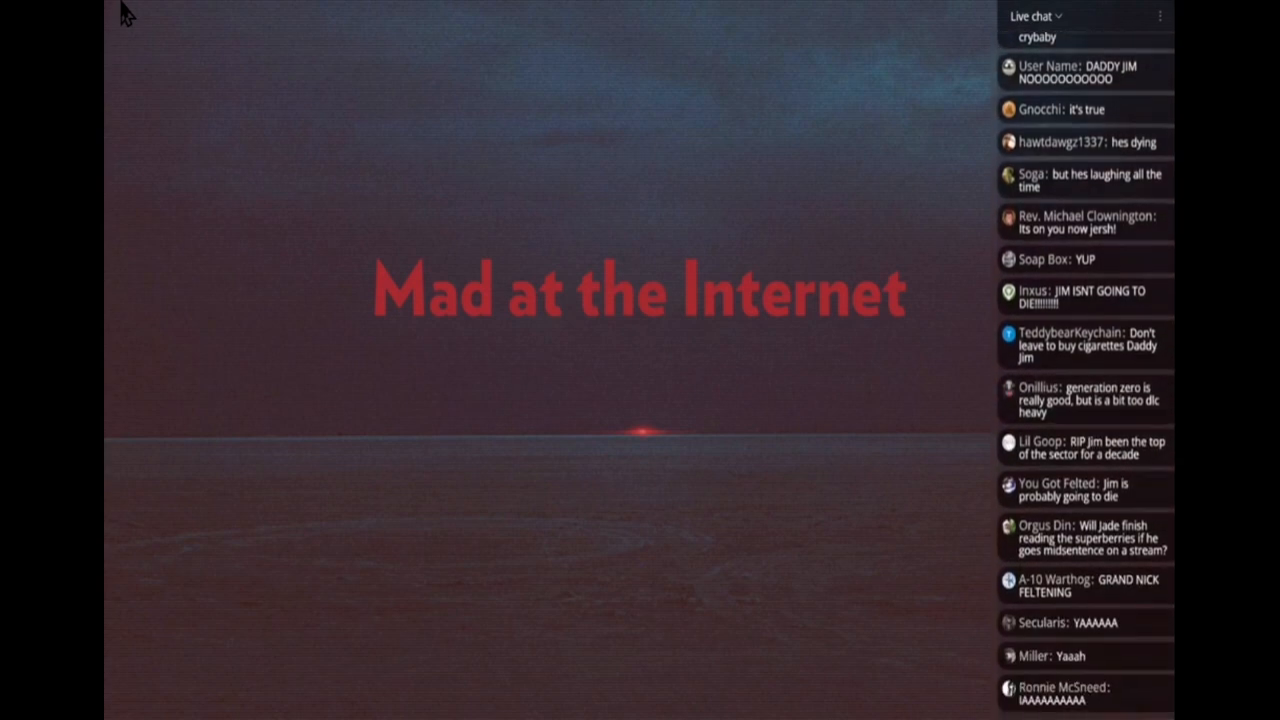
pyautogui.scroll(-3)
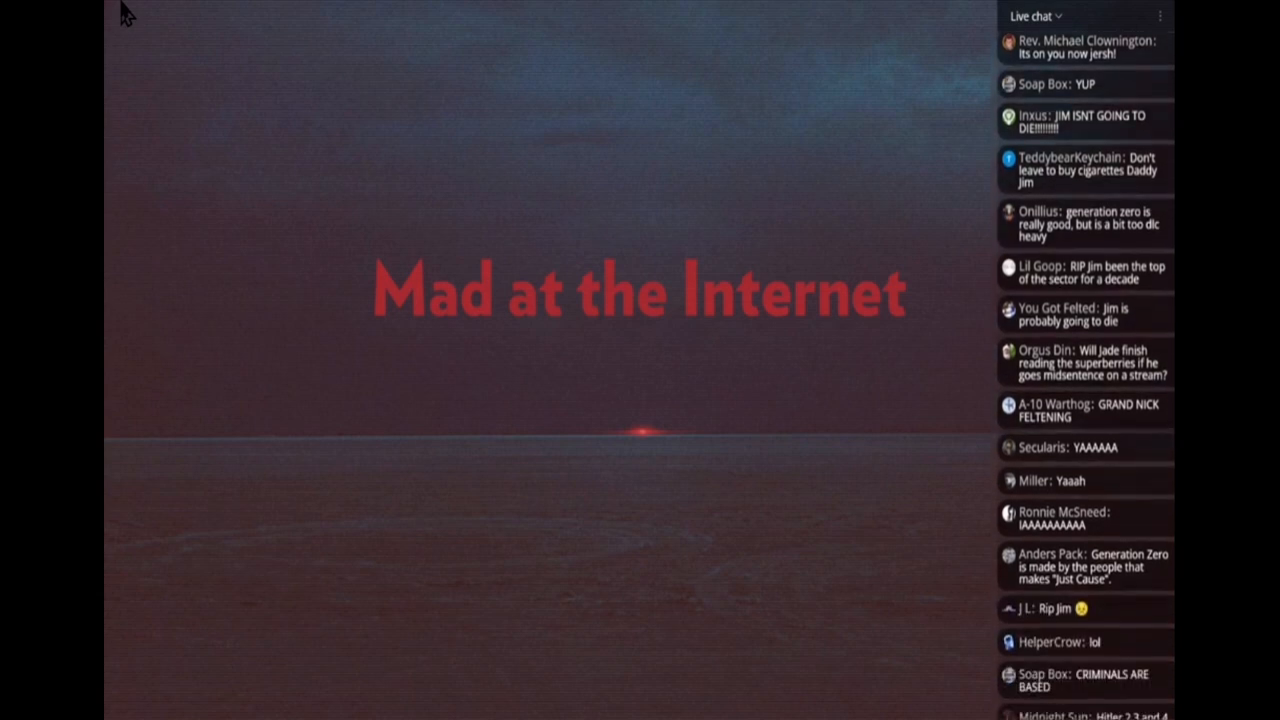
pyautogui.scroll(-3)
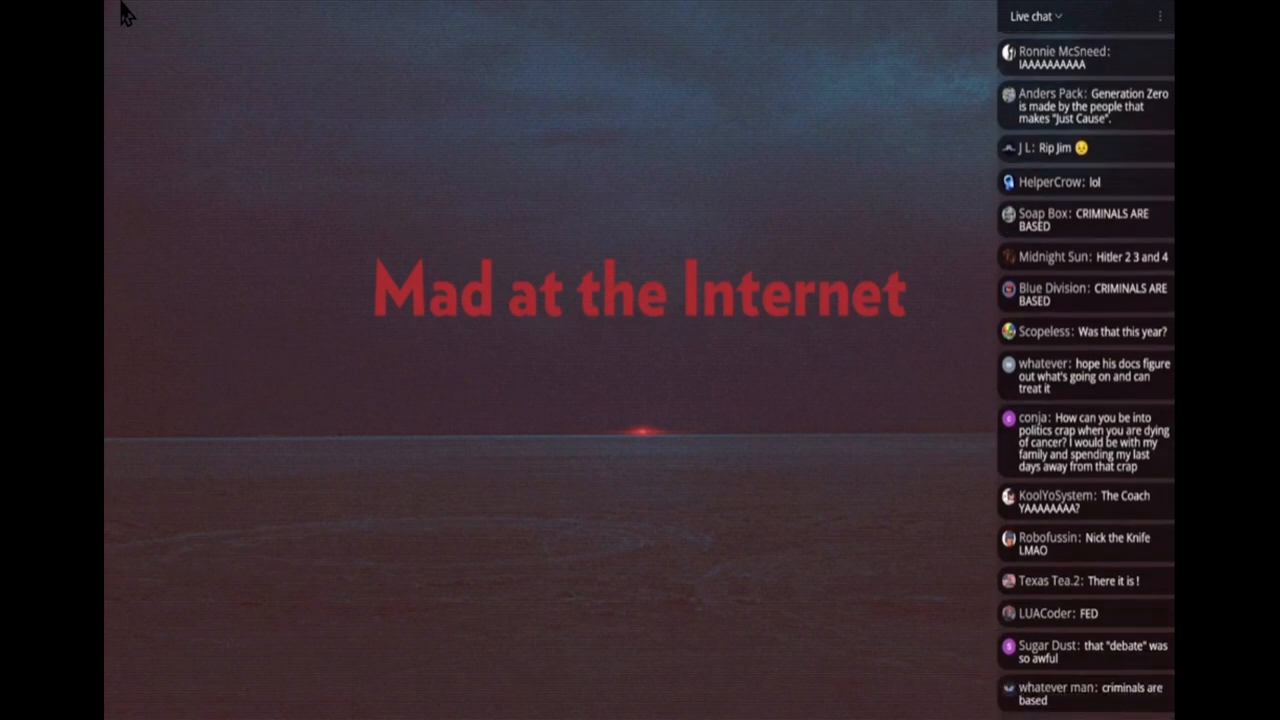
pyautogui.scroll(-3)
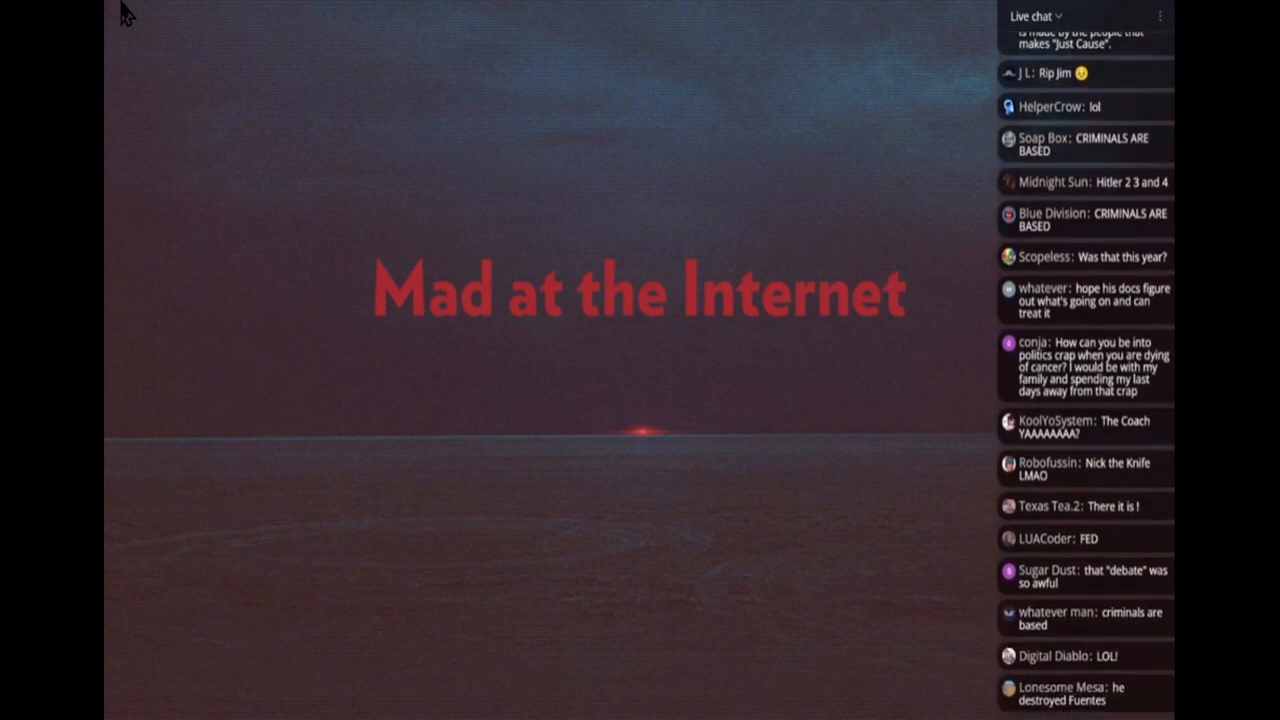
pyautogui.scroll(-3)
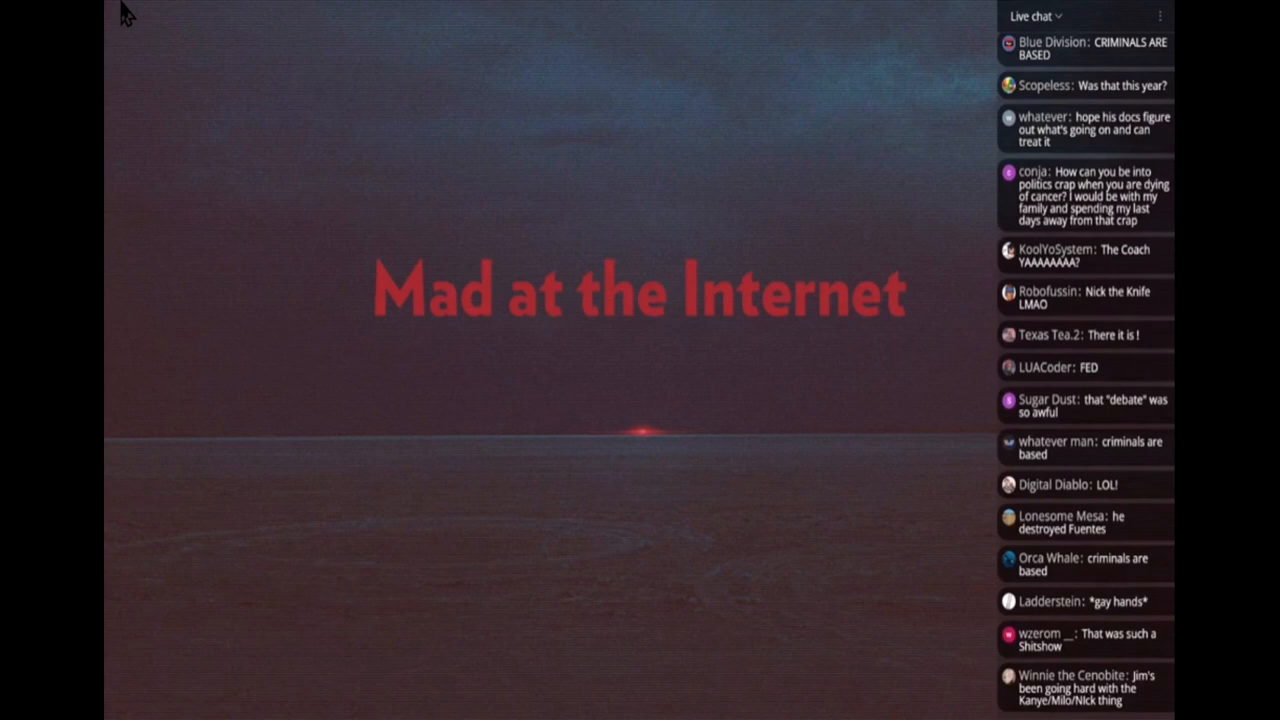
pyautogui.scroll(-3)
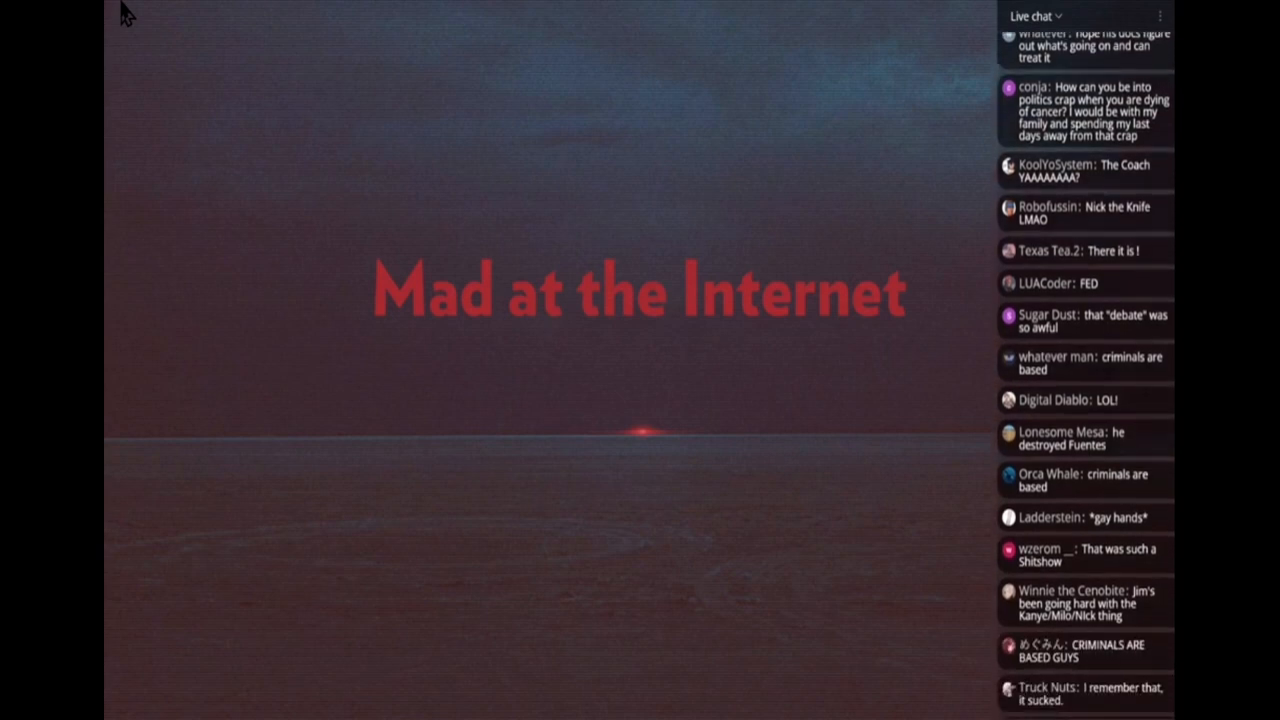
pyautogui.scroll(-3)
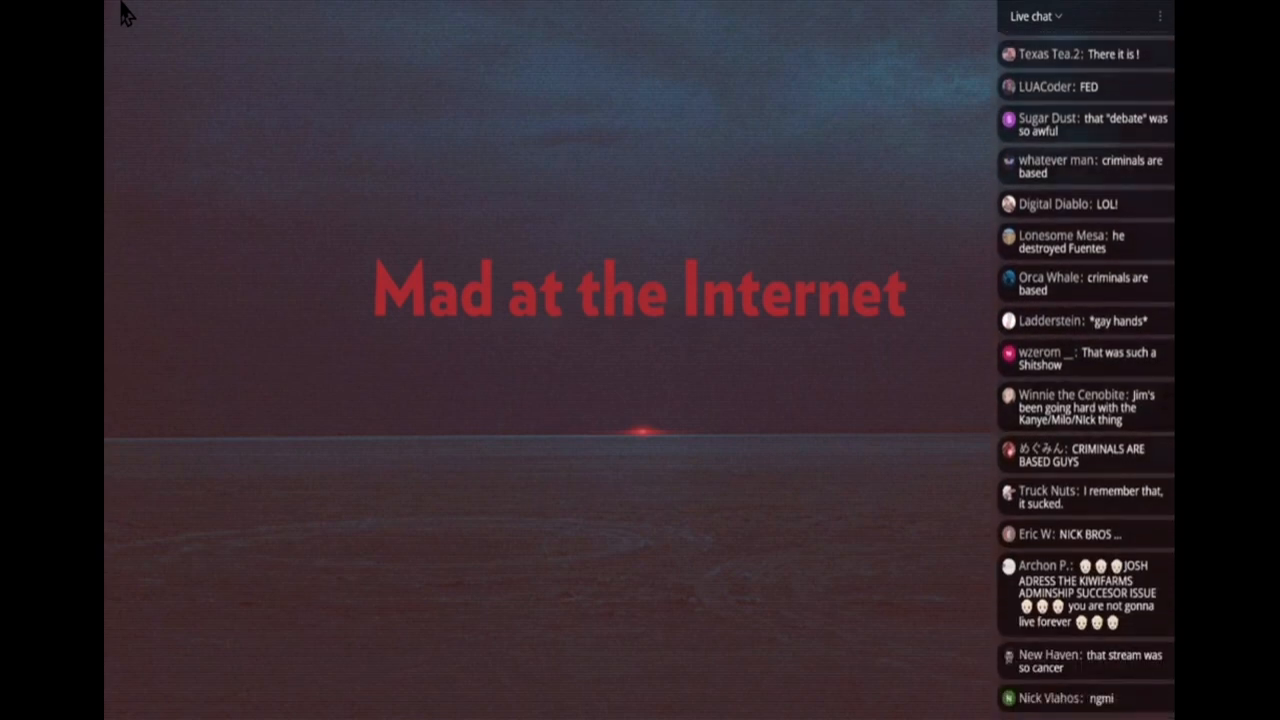
pyautogui.scroll(-3)
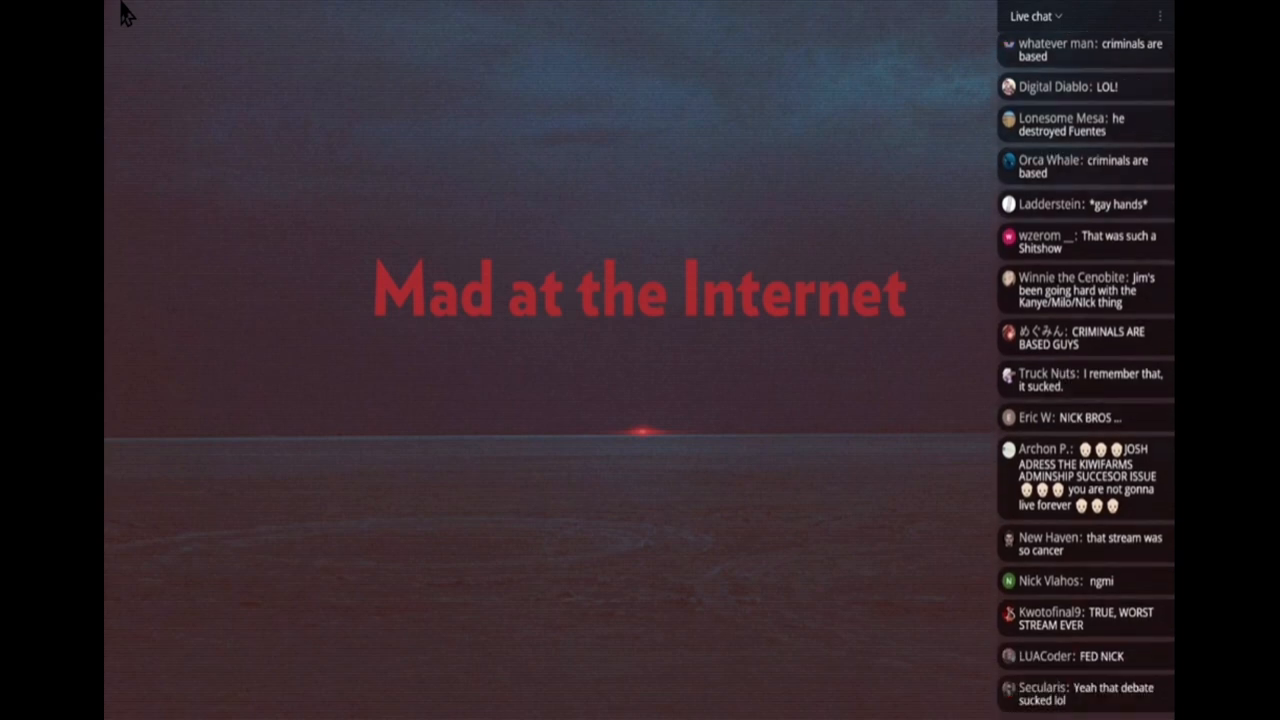
pyautogui.scroll(-3)
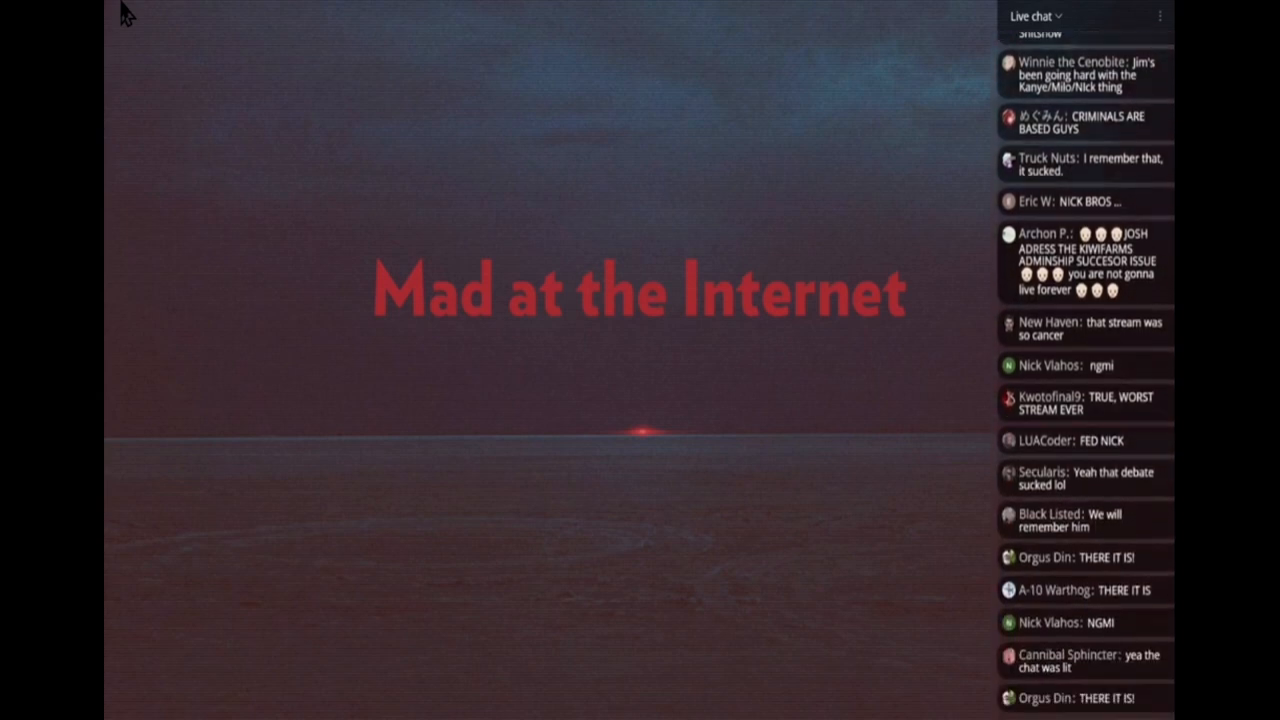
pyautogui.scroll(-3)
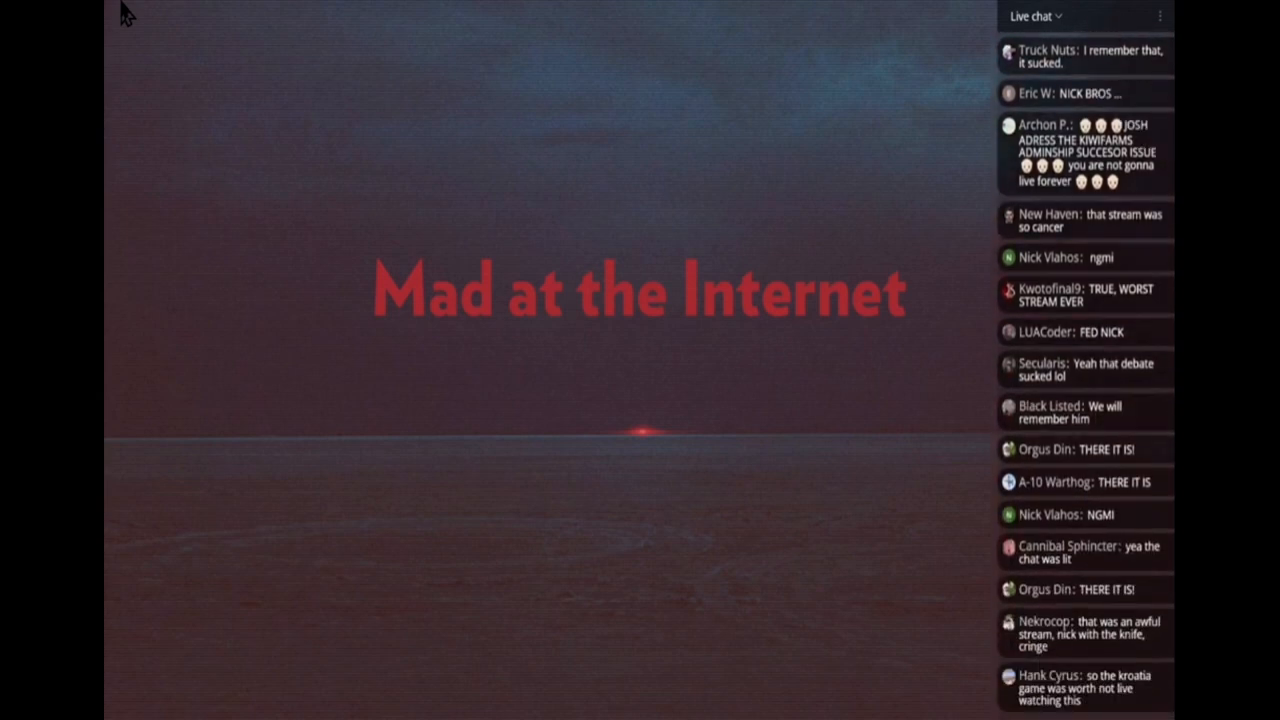
pyautogui.scroll(-3)
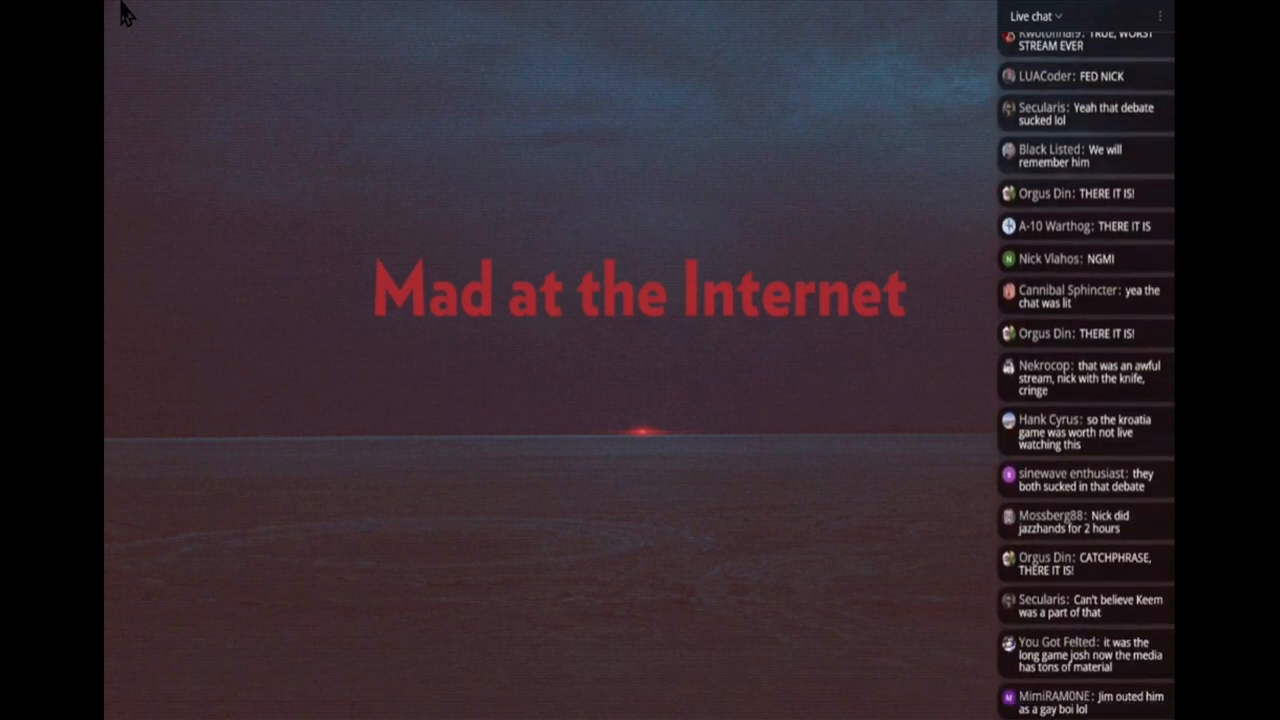
pyautogui.scroll(-3)
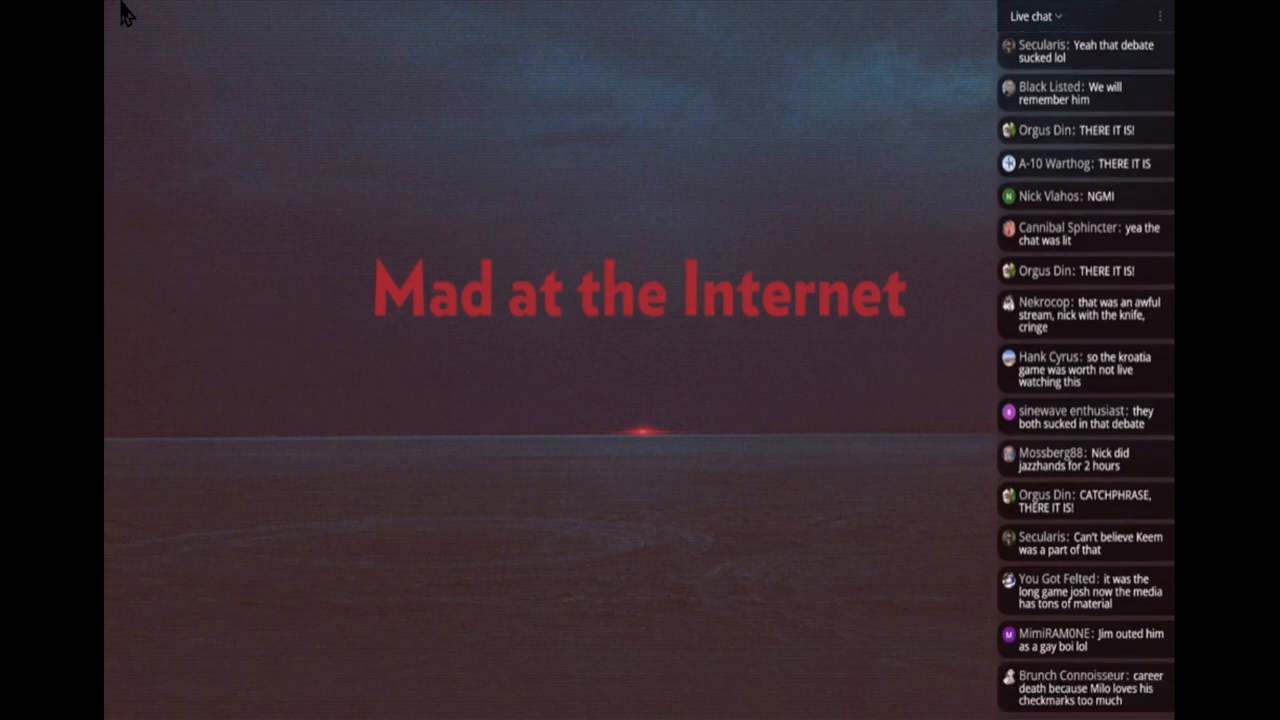
pyautogui.scroll(-3)
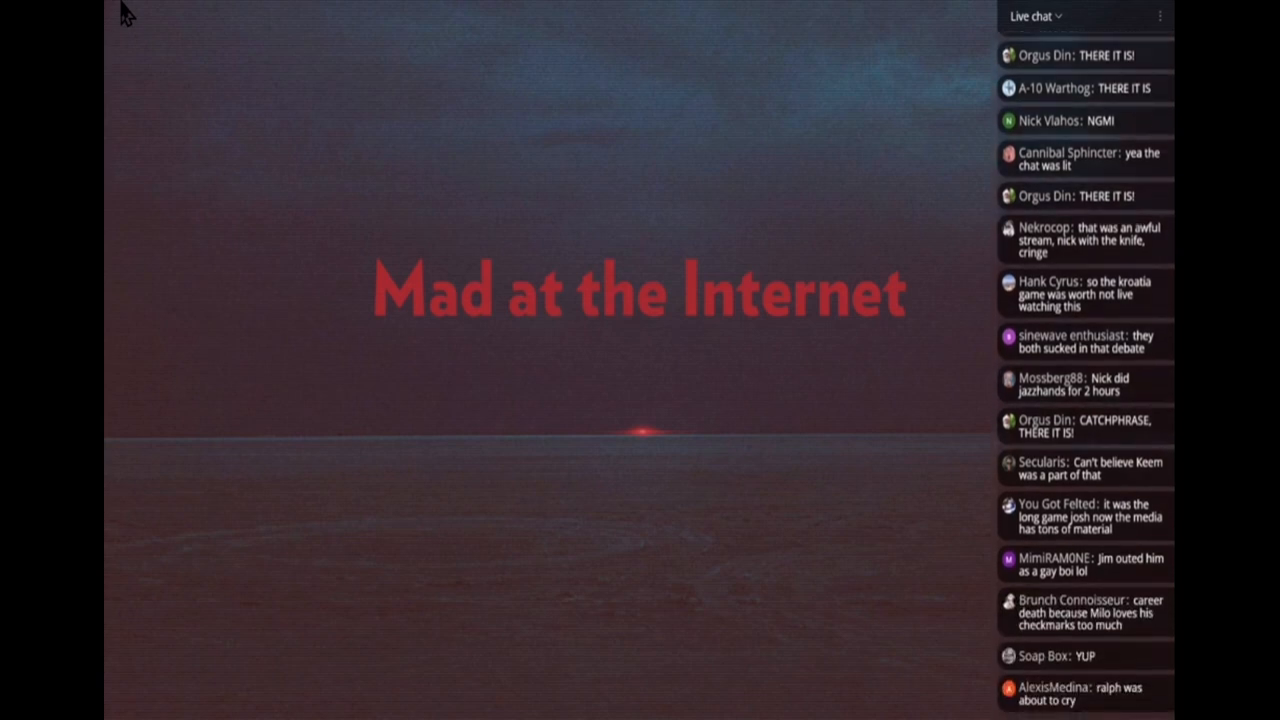
pyautogui.scroll(-3)
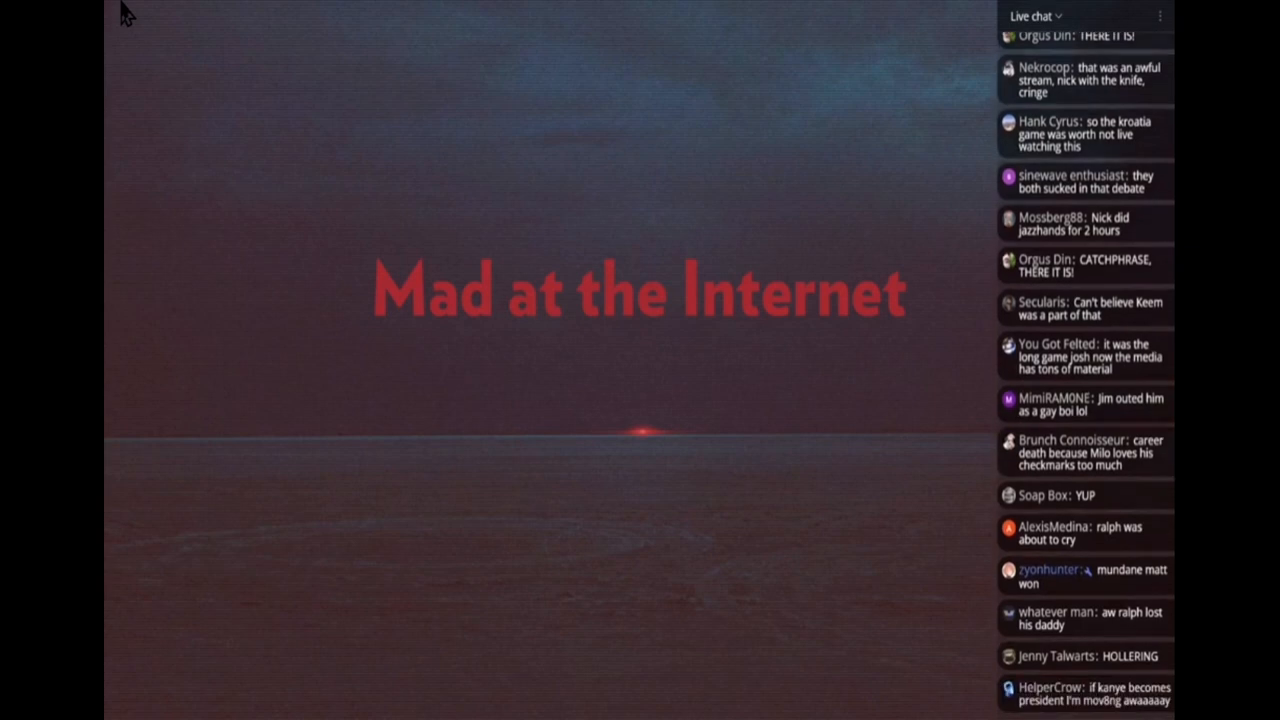
pyautogui.scroll(-3)
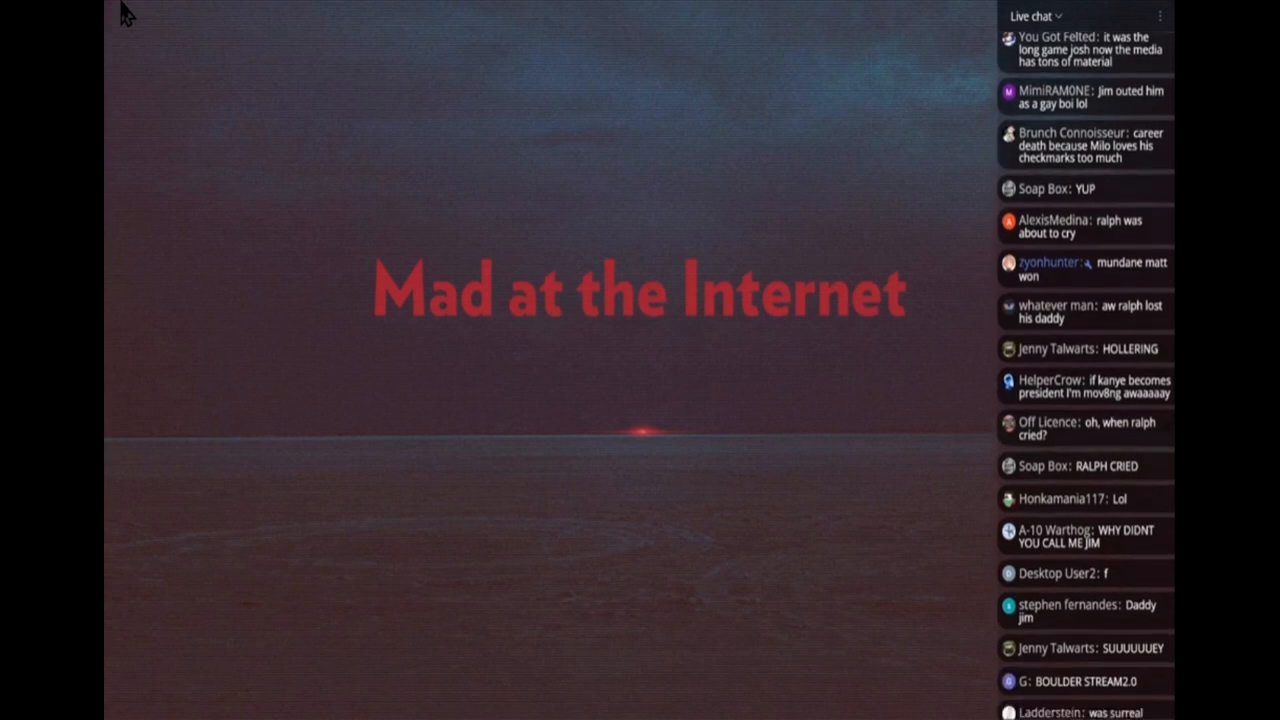
pyautogui.scroll(-3)
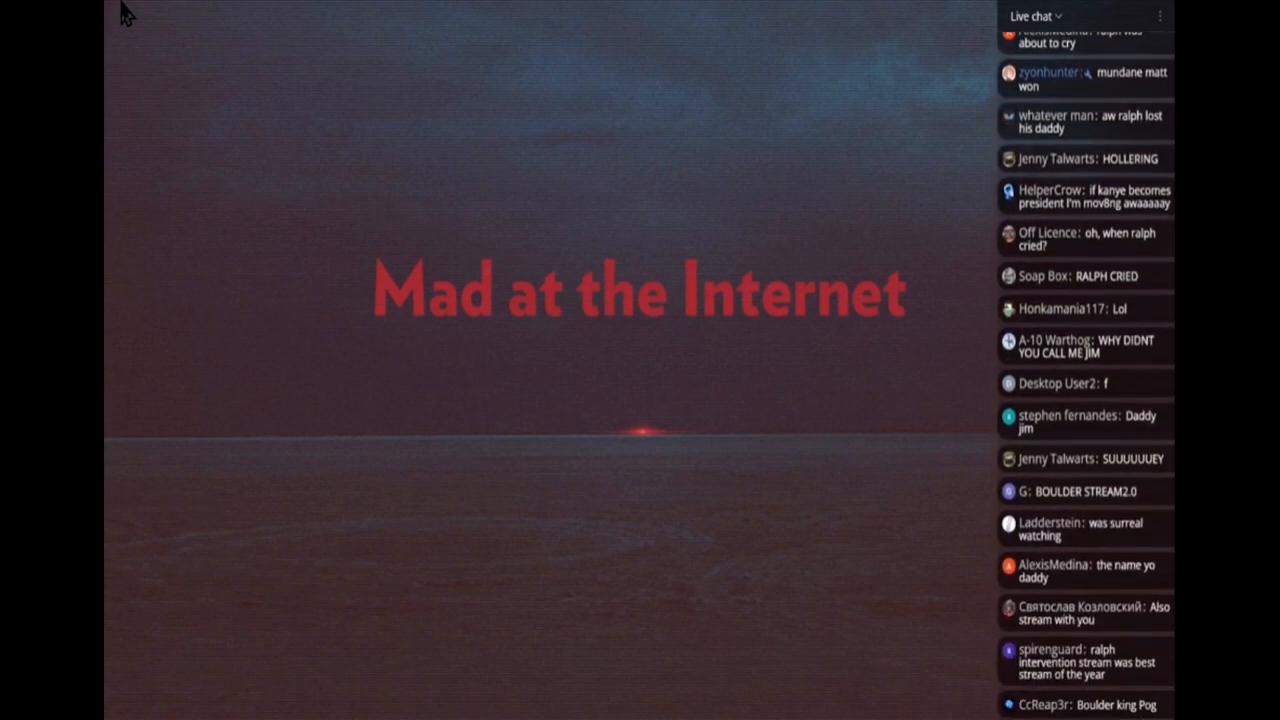
pyautogui.scroll(3)
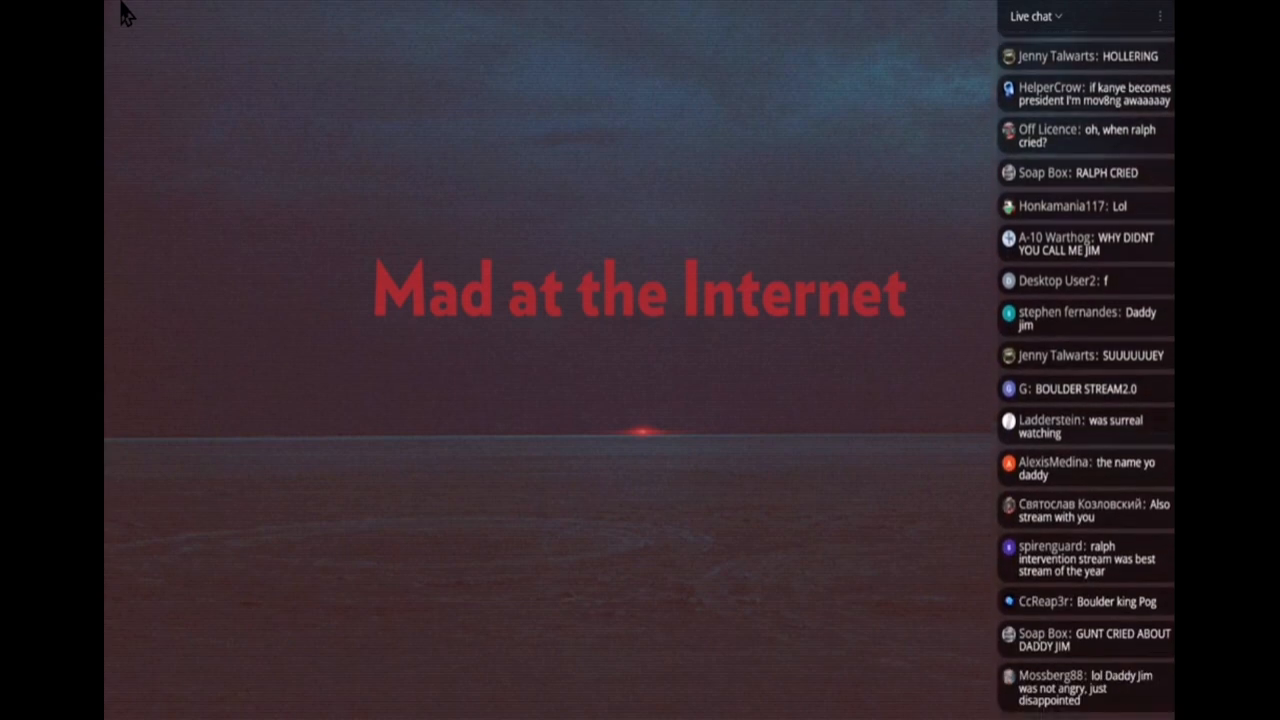
pyautogui.scroll(-3)
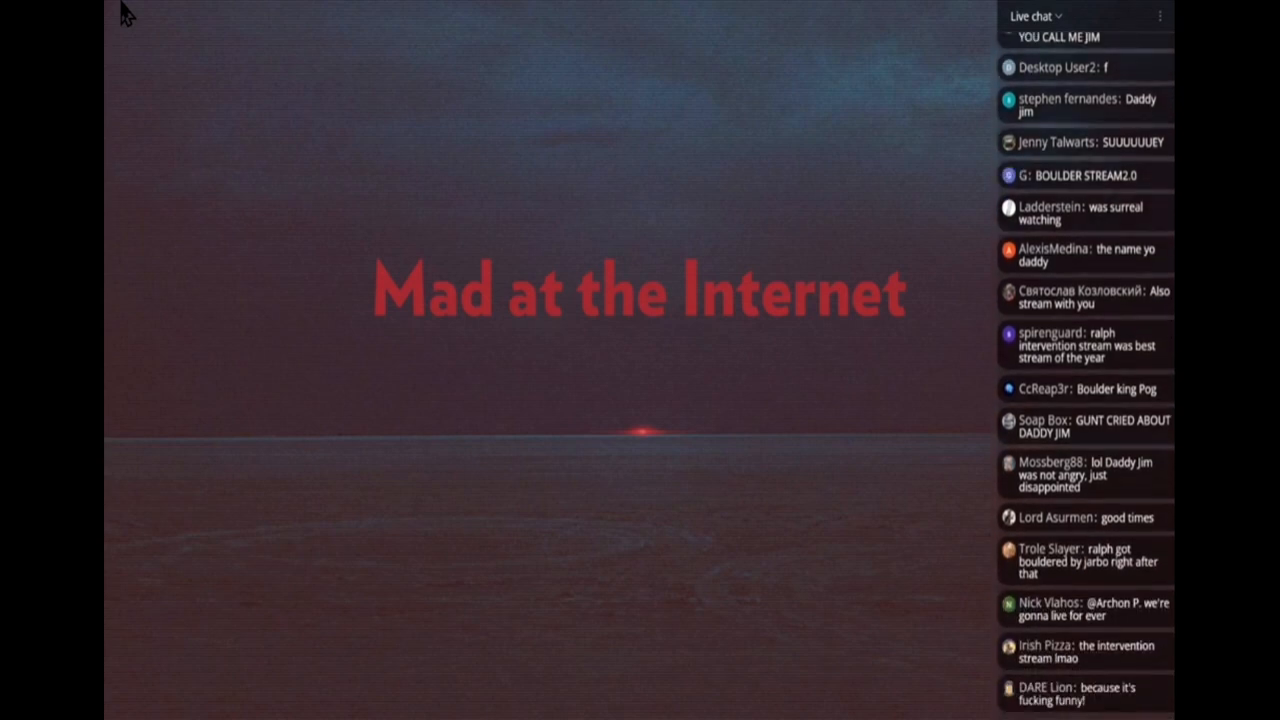
pyautogui.scroll(-3)
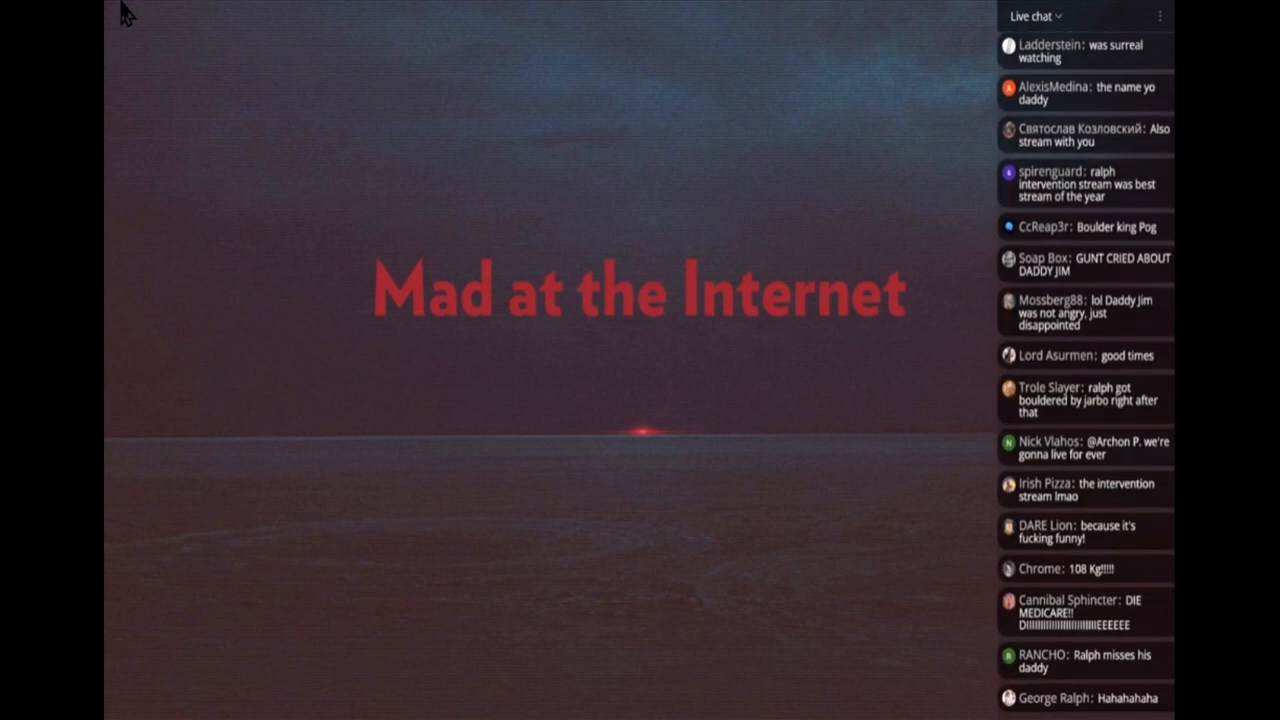
pyautogui.scroll(-3)
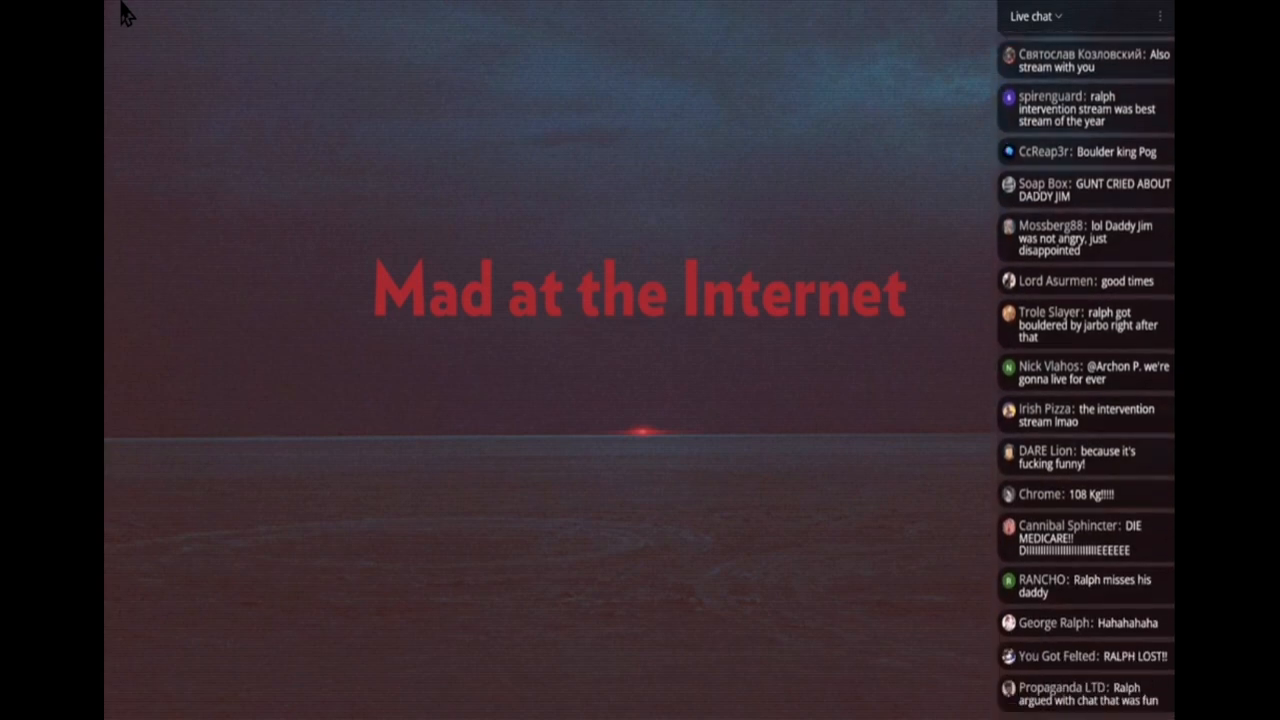
pyautogui.scroll(-3)
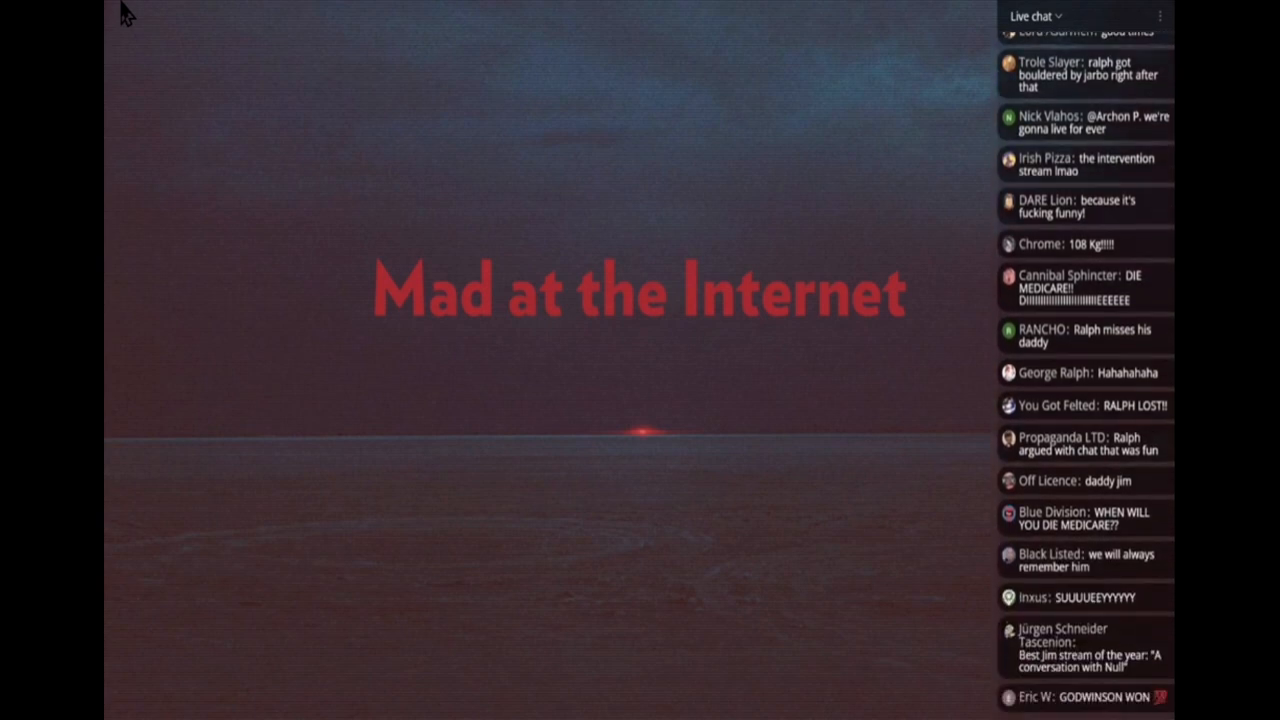
pyautogui.scroll(-3)
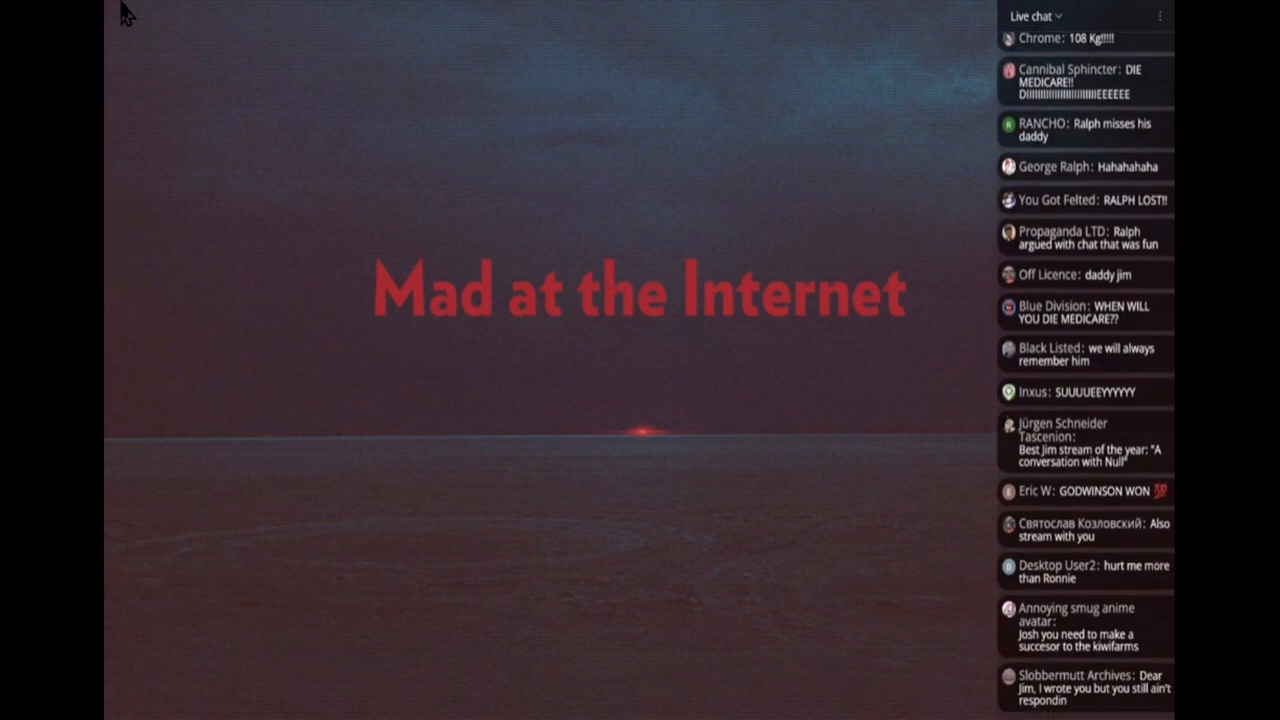
pyautogui.scroll(-3)
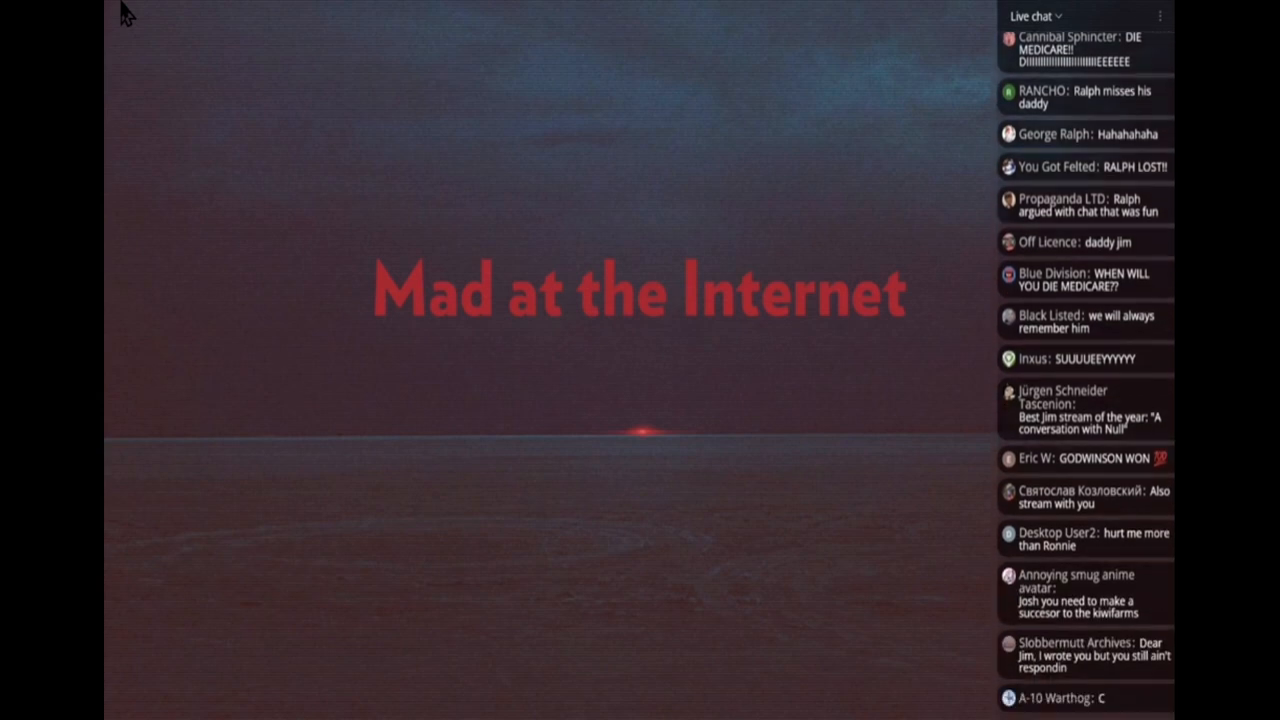
pyautogui.scroll(-3)
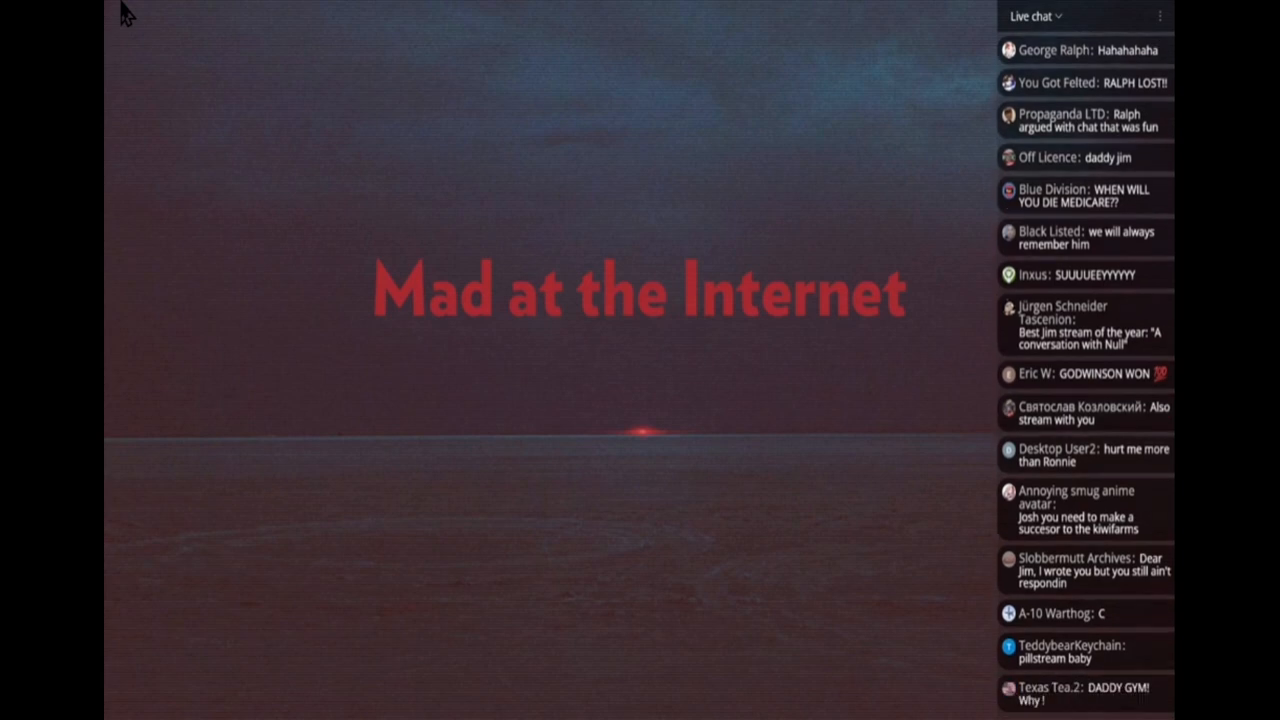
pyautogui.scroll(-3)
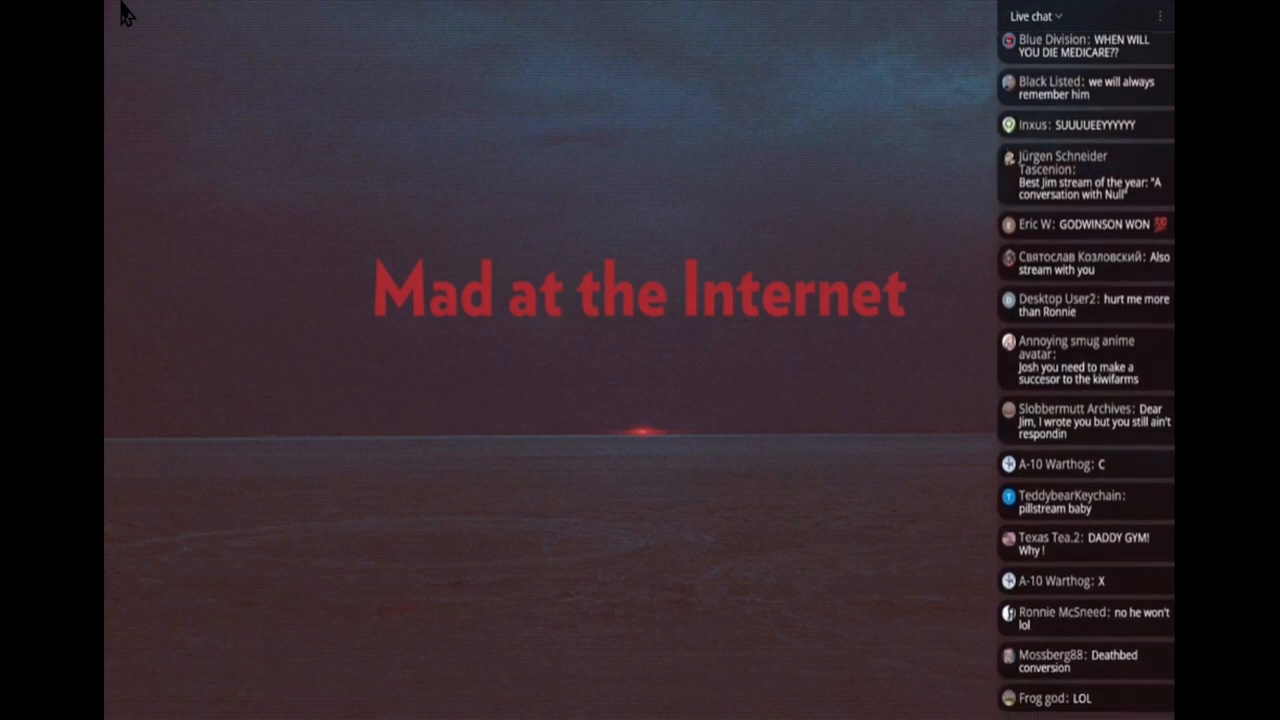
pyautogui.scroll(-3)
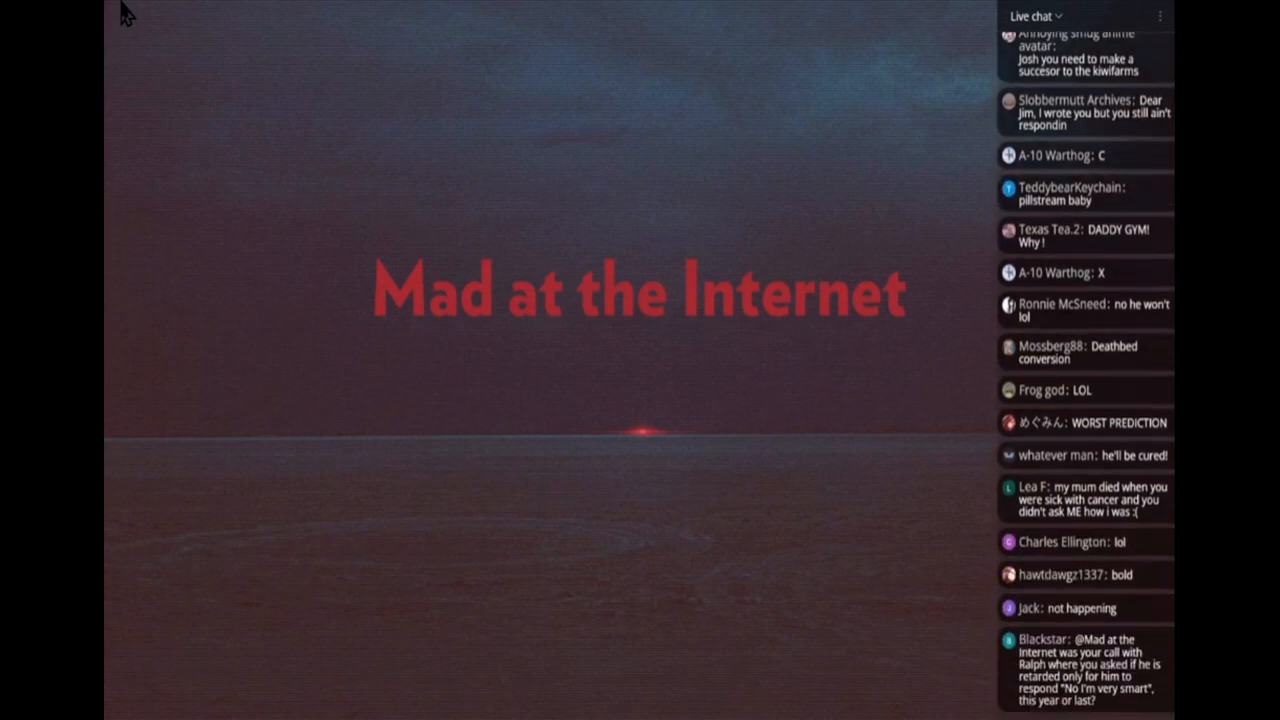
pyautogui.scroll(-3)
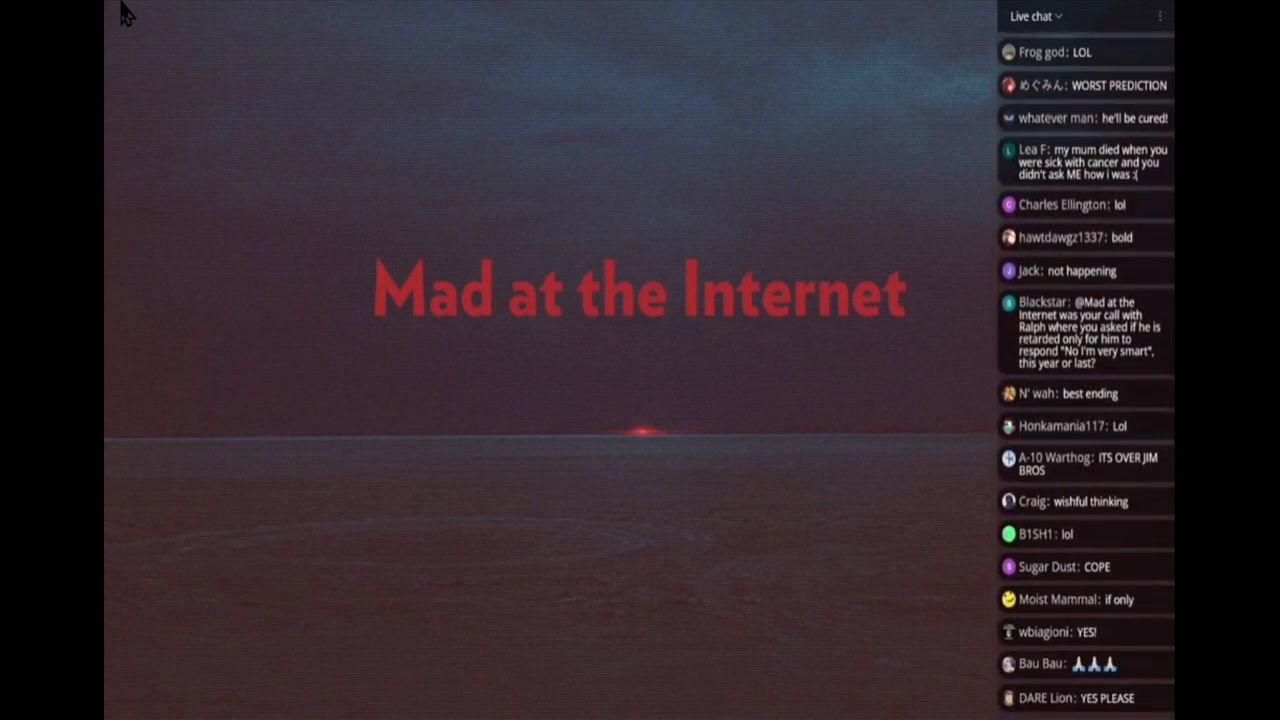
pyautogui.scroll(-3)
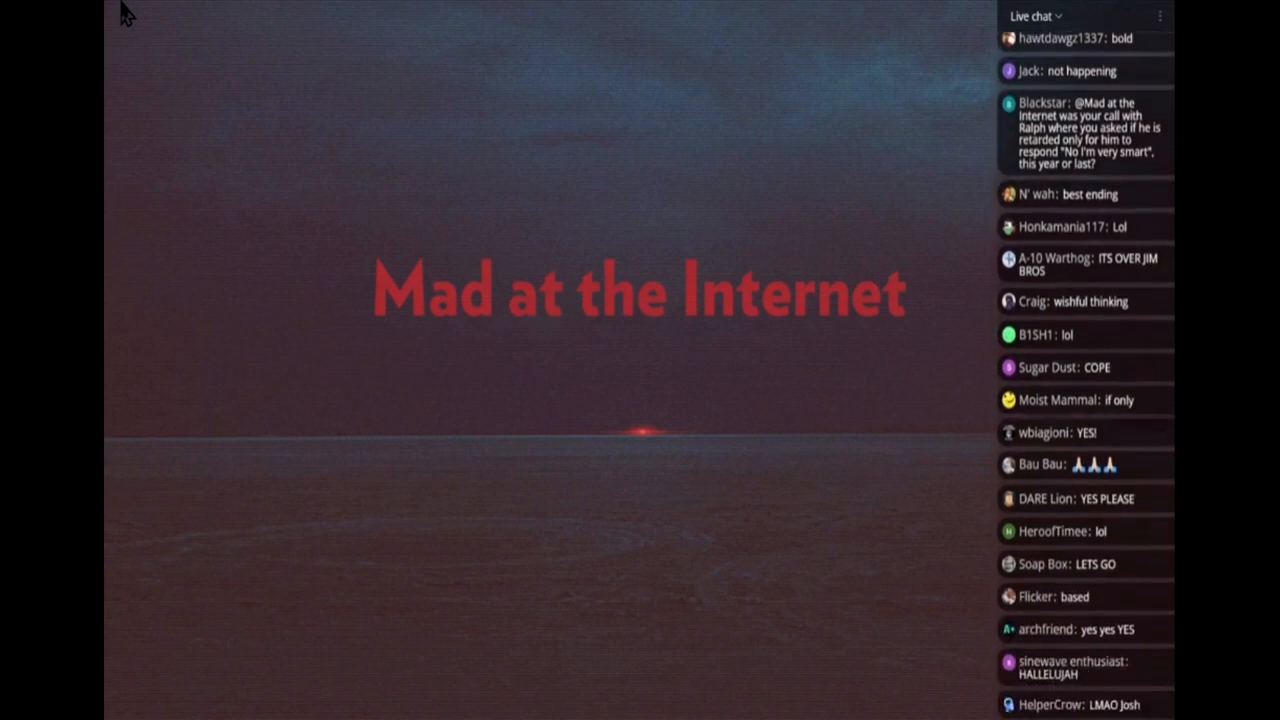